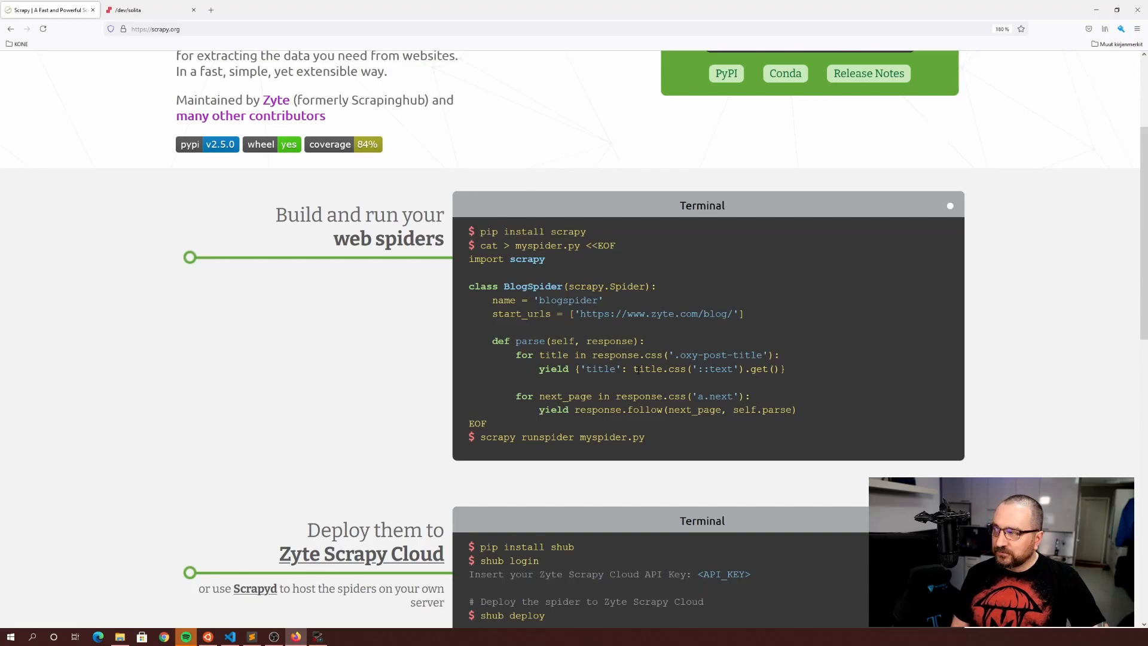
Select the example spider code on scrapy.org and switch to crawl.py in VS Code.
double_click(639, 437)
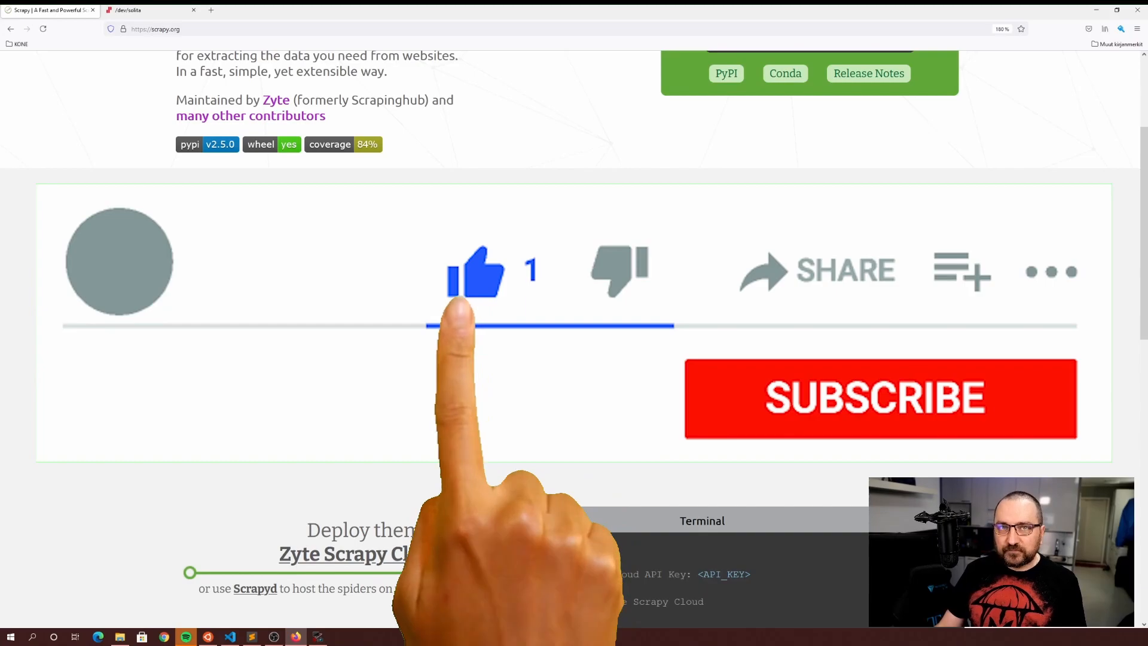
left_click(880, 397)
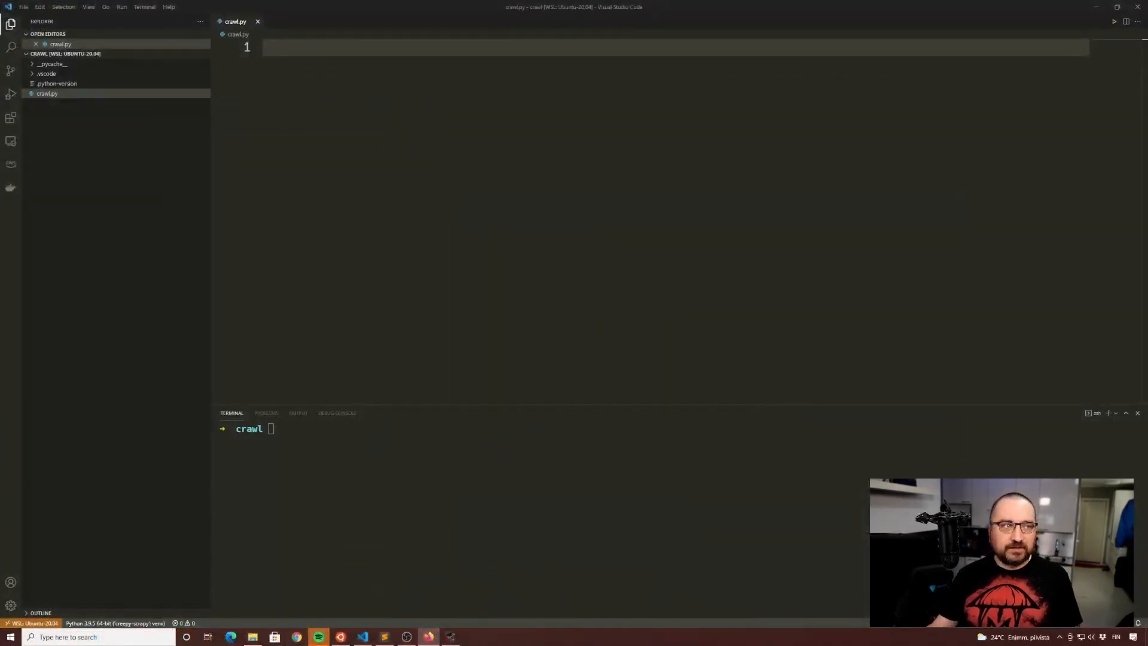
Paste the BlogSpider example into crawl.py and enter 'scrapy runspider myspider.py' in the terminal.
left_click(47, 93)
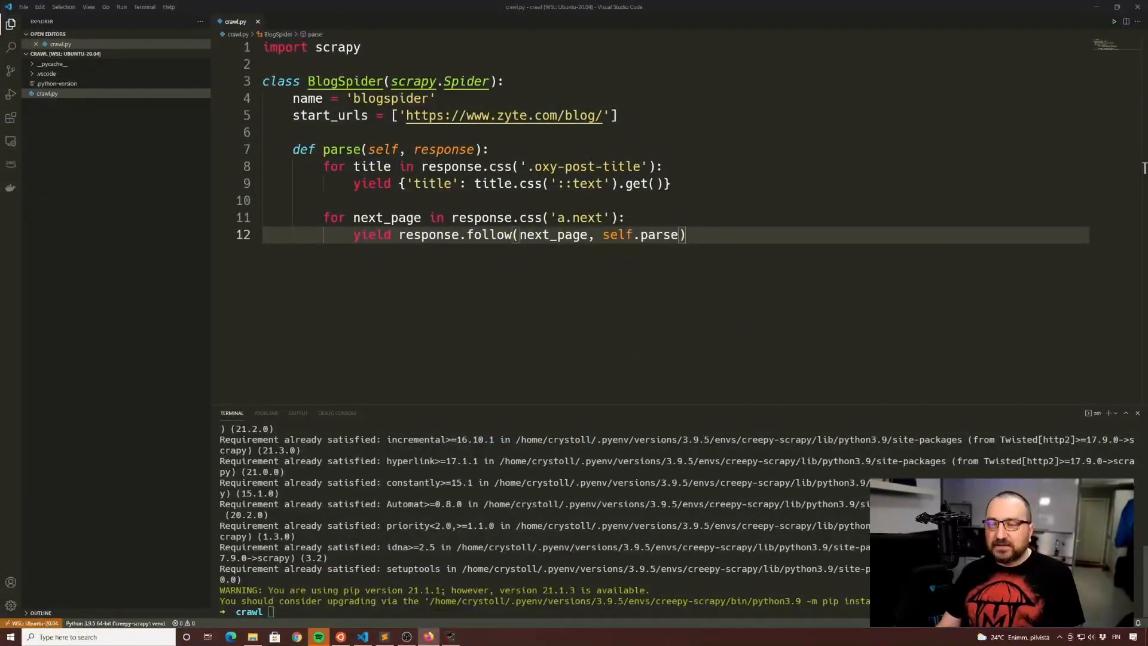
type("scrapy runspider myspider.py")
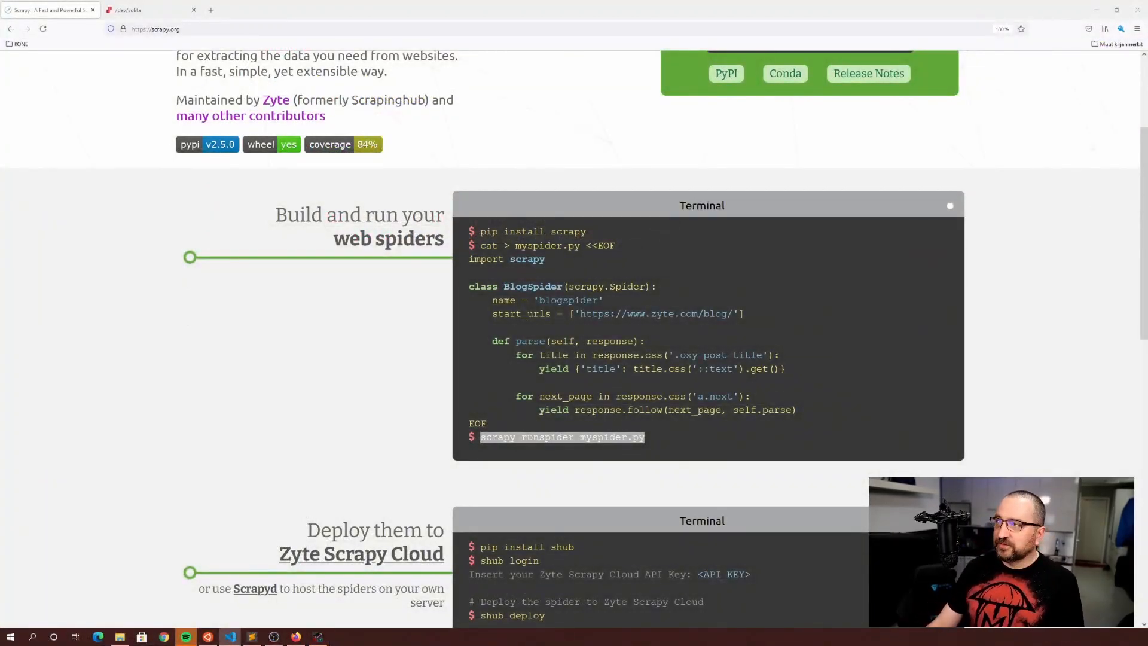
Check the dev.solita blog address in Firefox before editing start_urls.
left_click(146, 9)
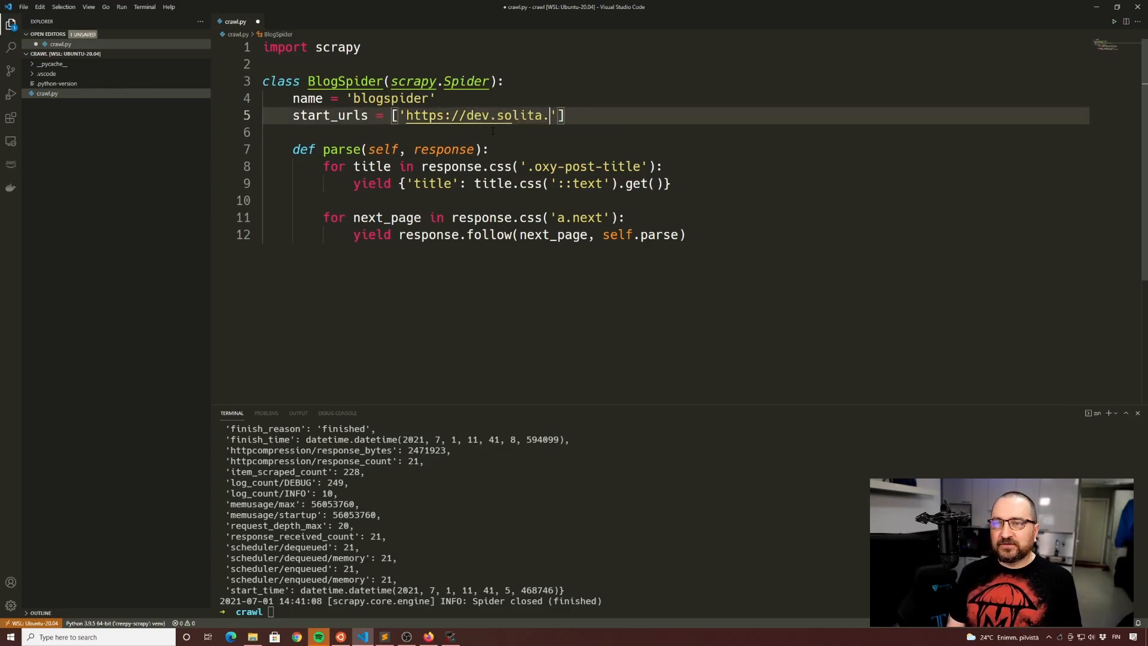
type("fi")
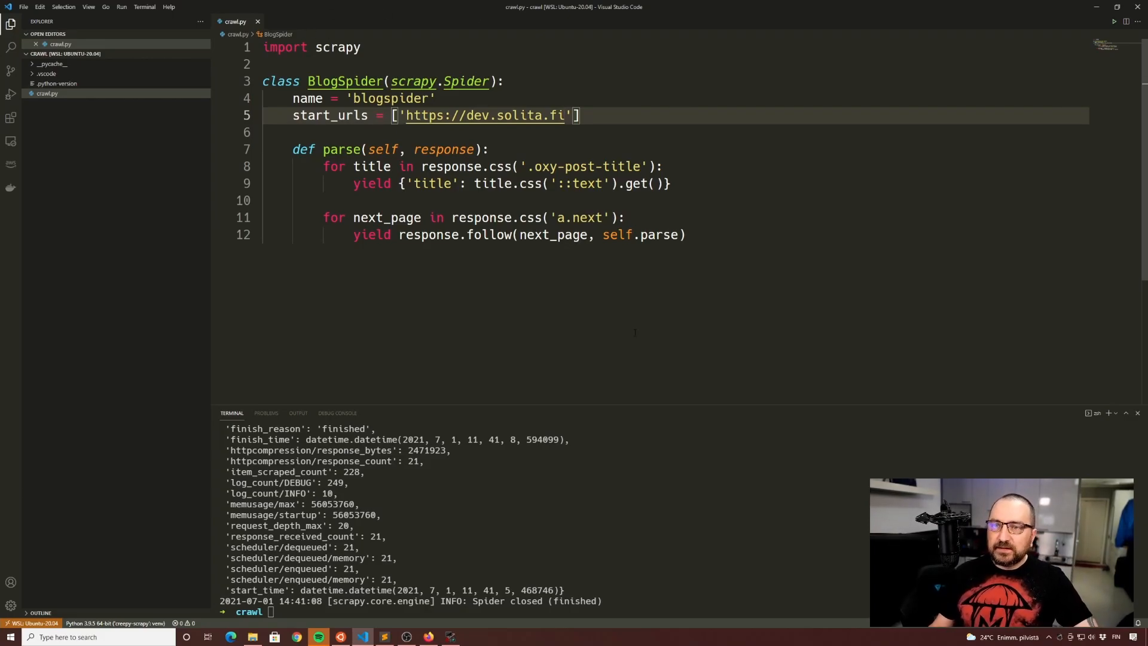
type("scrapy runspider crawl.py")
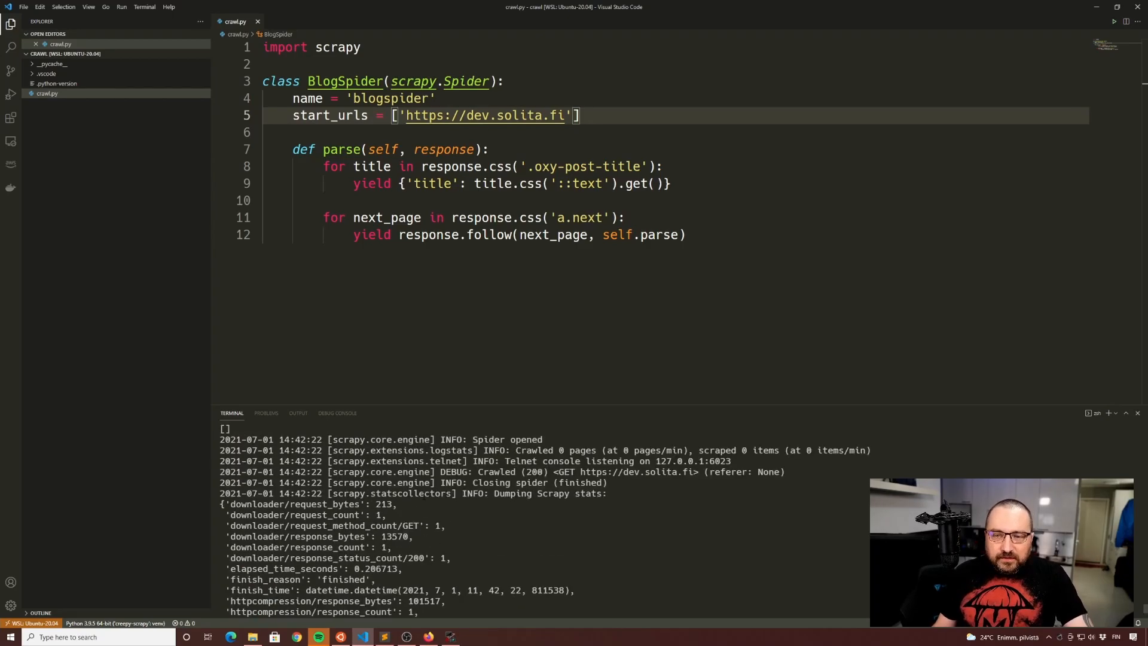
Review the crawl output and select the .oxy-post-title selector for replacement.
scroll("down", 3)
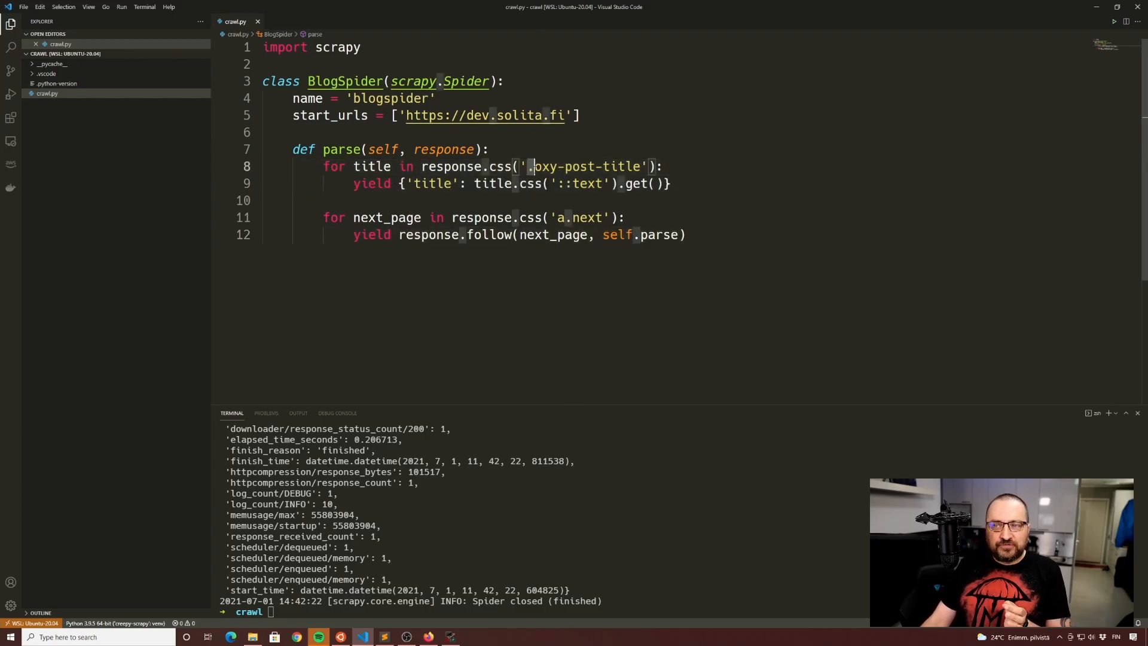
double_click(579, 166)
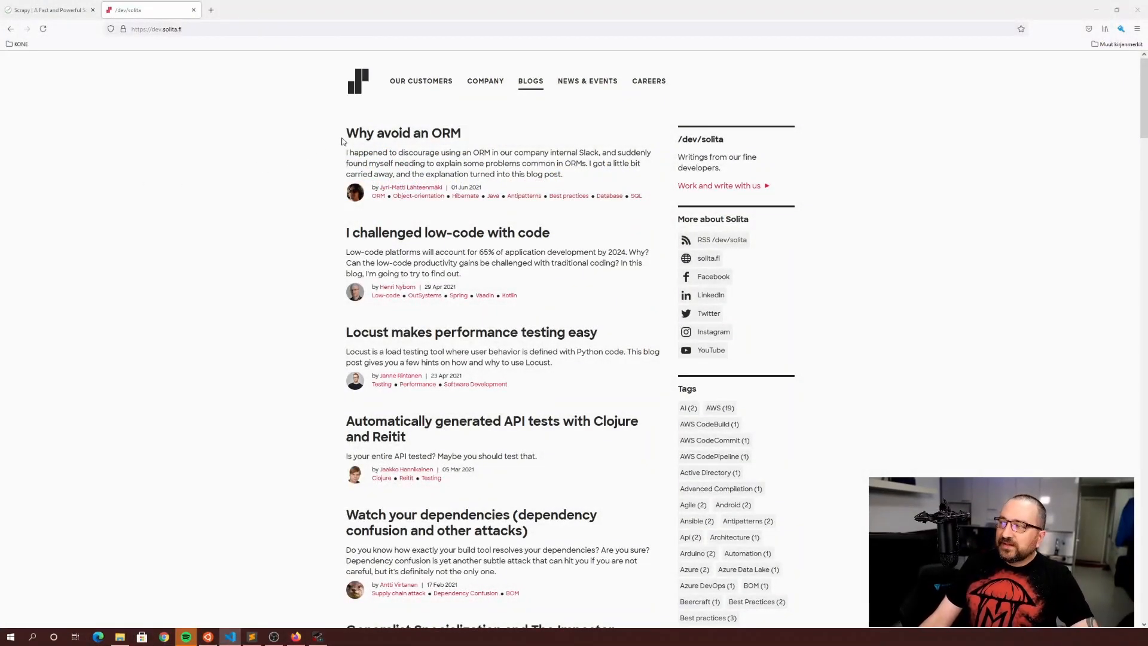
Inspect the first post title in Firefox, revealing the h2 with class post-title.
right_click(403, 132)
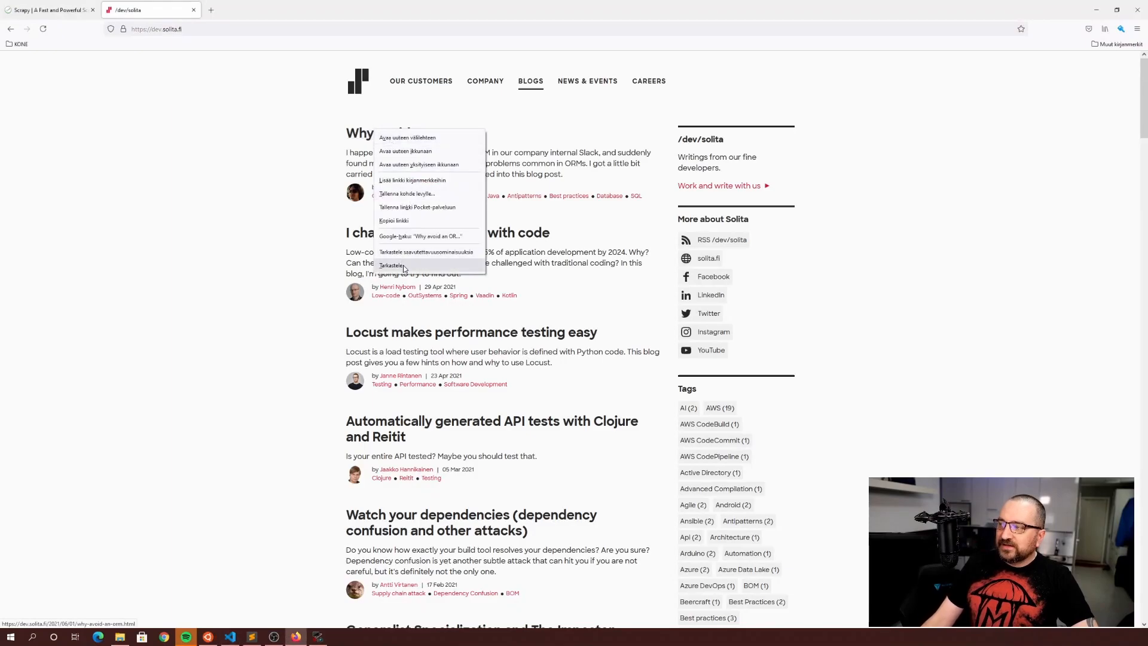
left_click(393, 265)
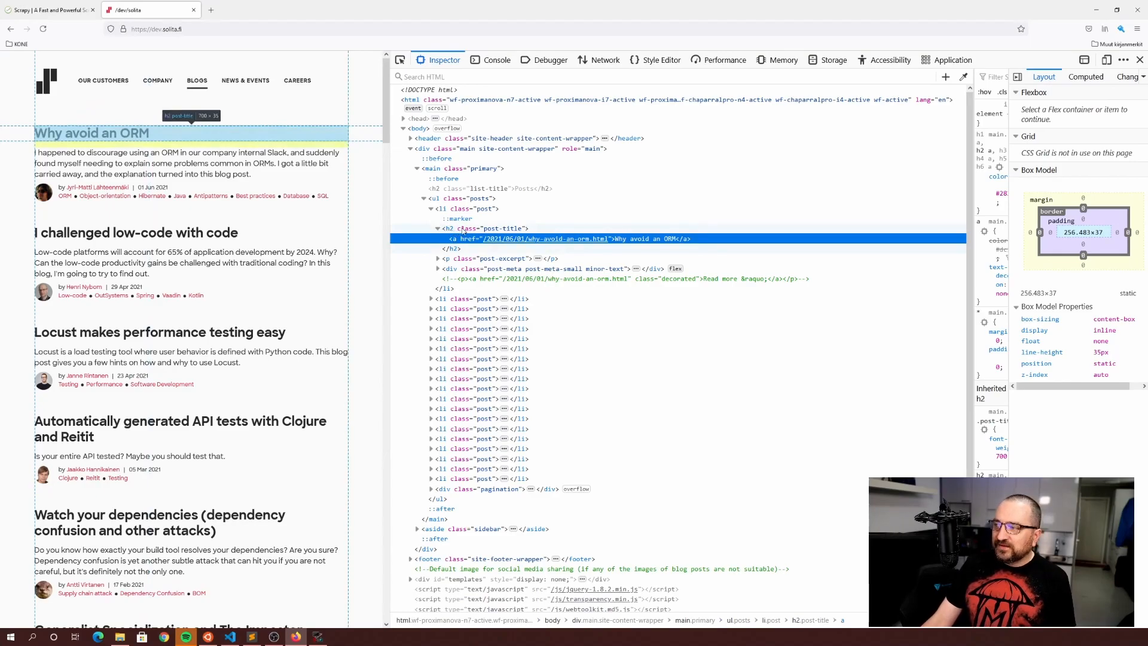
left_click(454, 227)
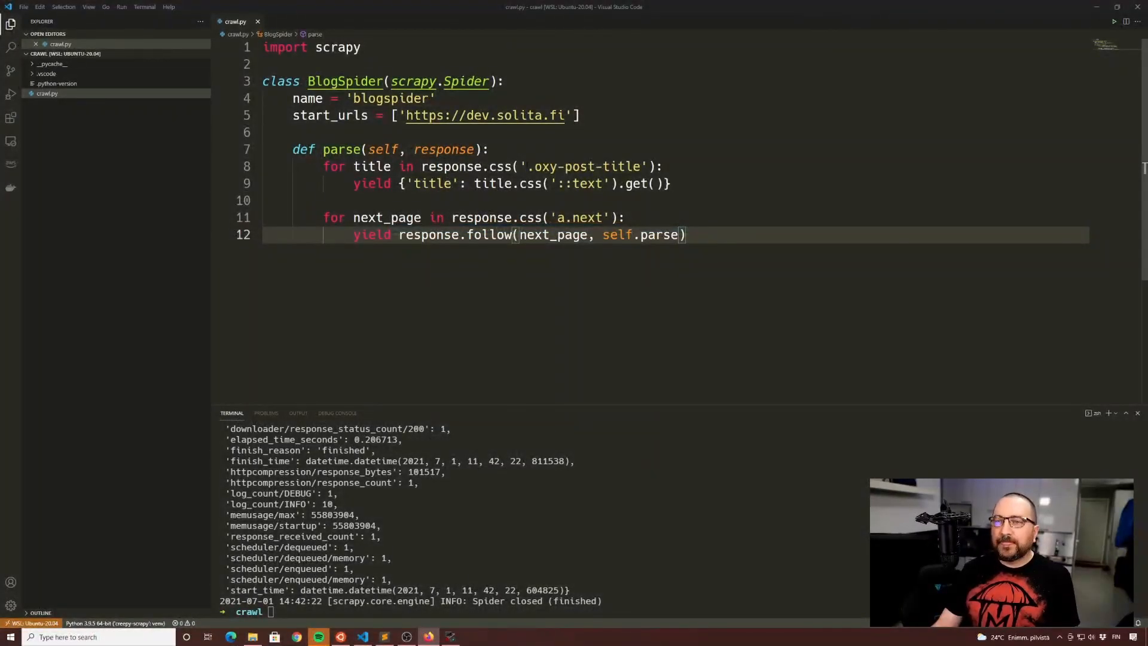
Replace the selector with .post-title, spread the yielded dict over lines, and save.
double_click(586, 167)
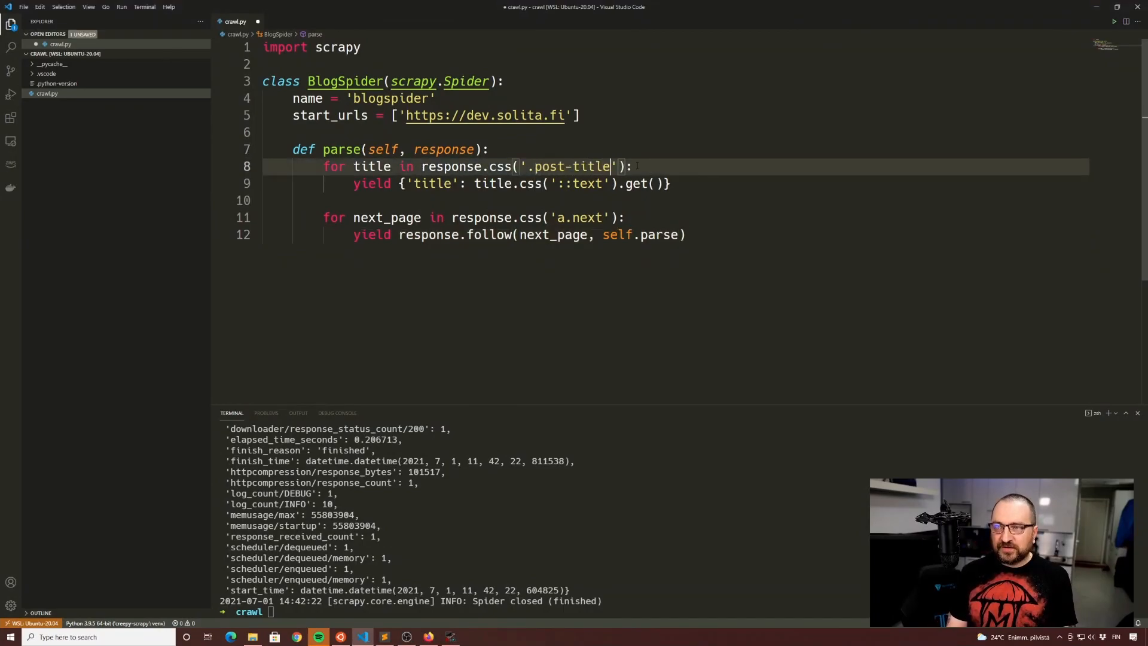
key("ctrl+s")
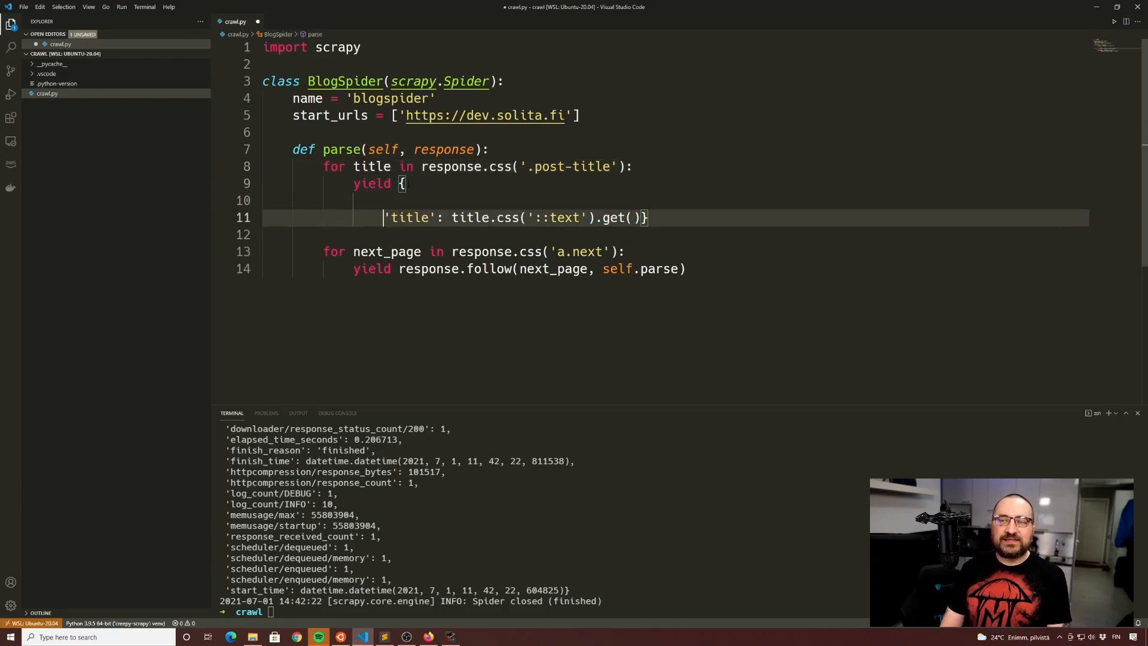
key("Enter")
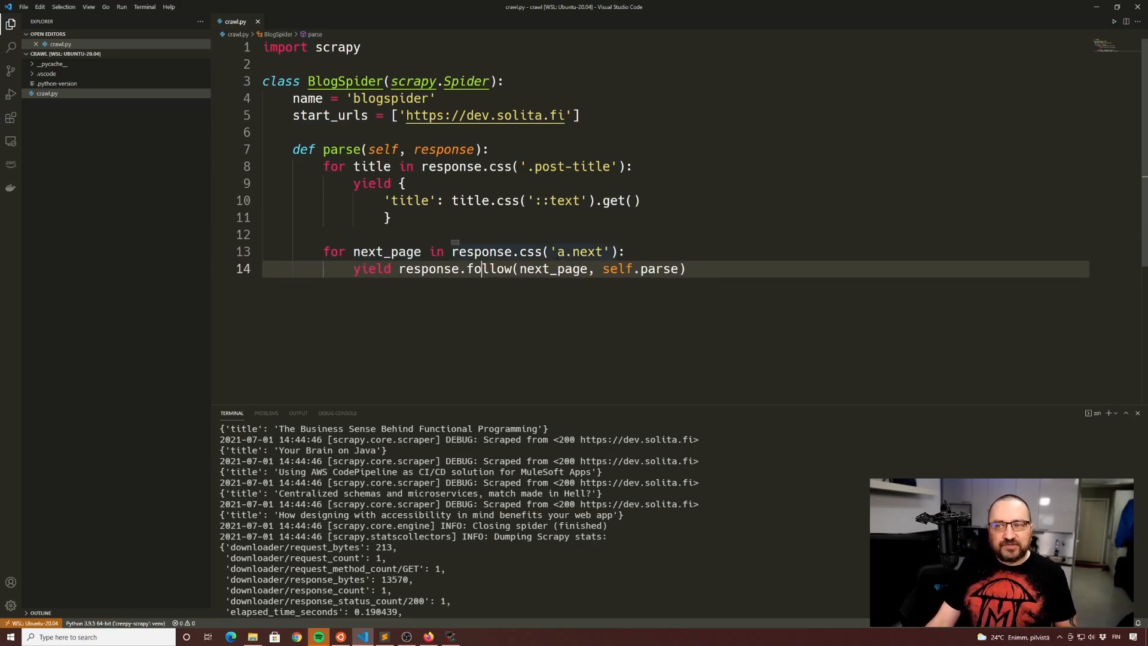
Select the follow call's a.next pagination selector for rewriting.
double_click(581, 251)
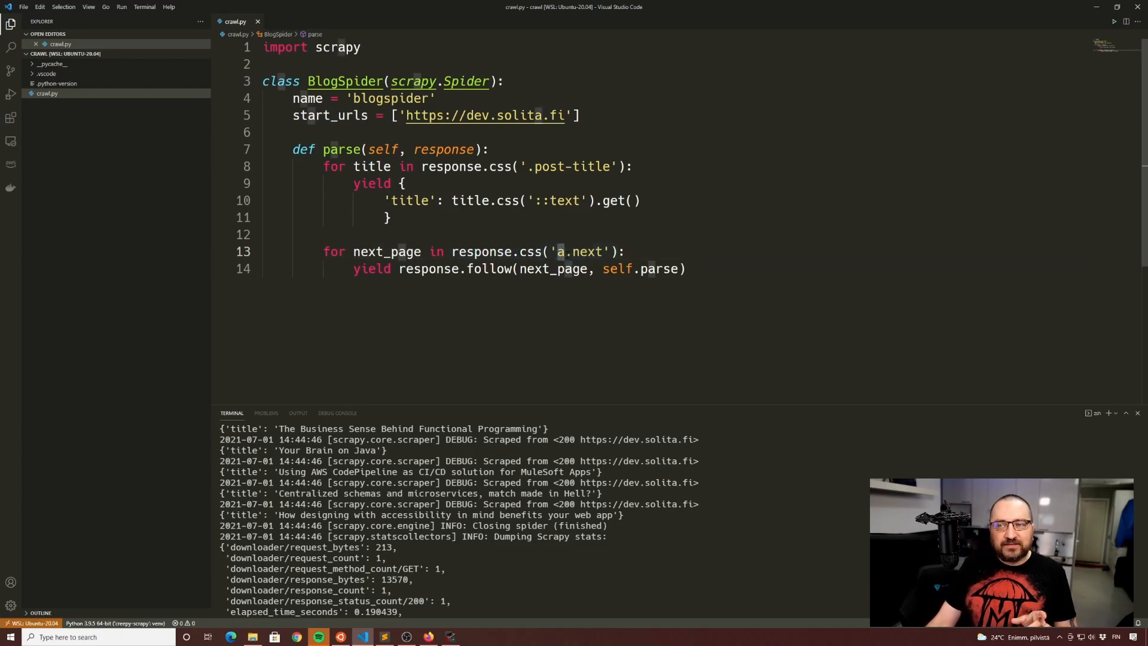
double_click(579, 251)
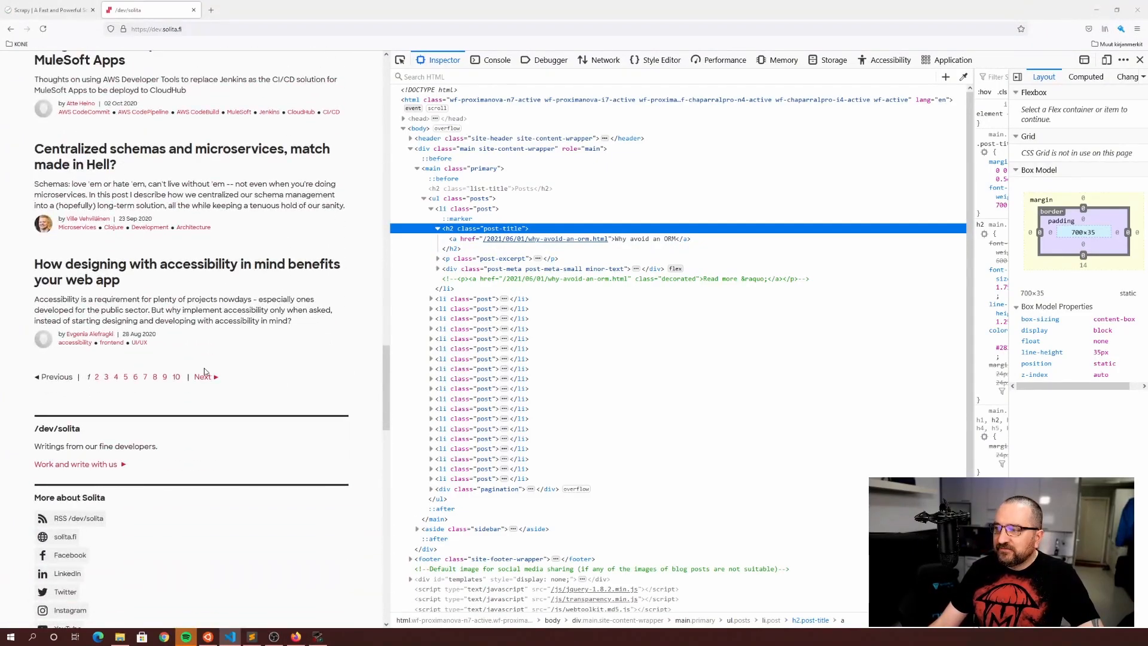
Inspect the Next page link to find div.pagination and set the follow selector to 'div.pagination a'.
right_click(203, 376)
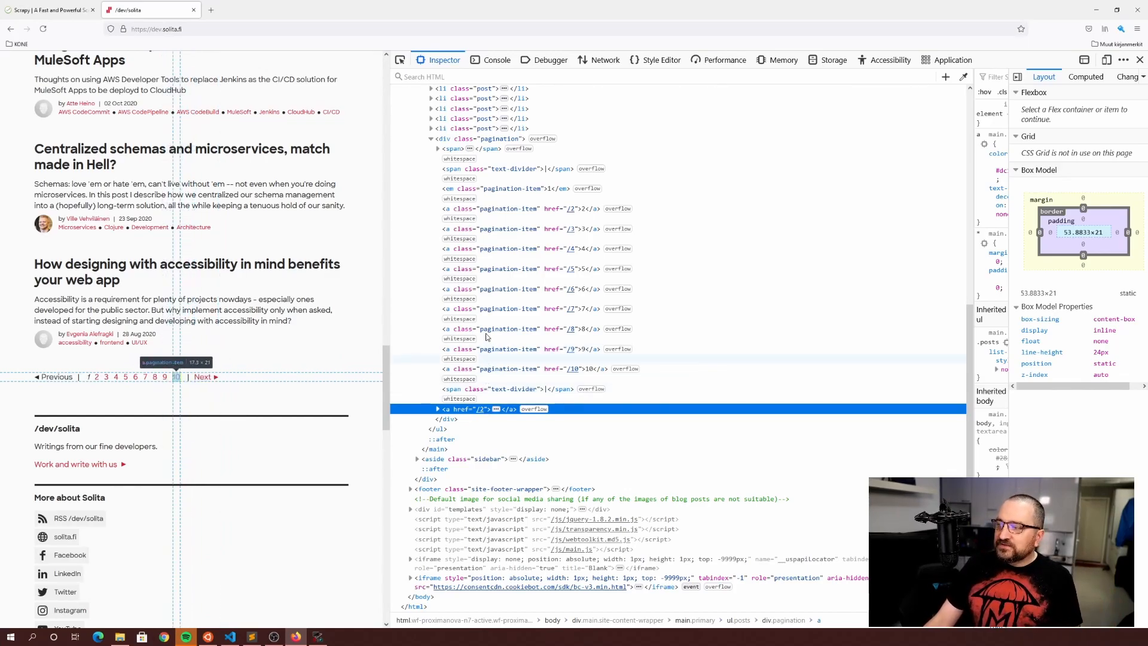
left_click(480, 139)
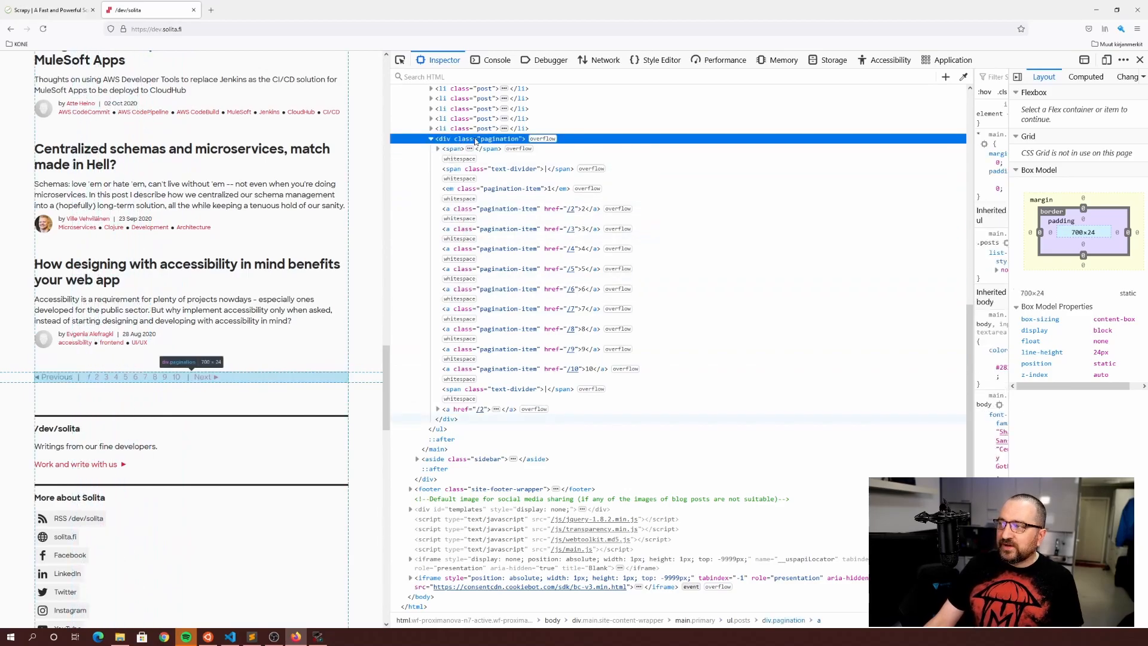
double_click(500, 139)
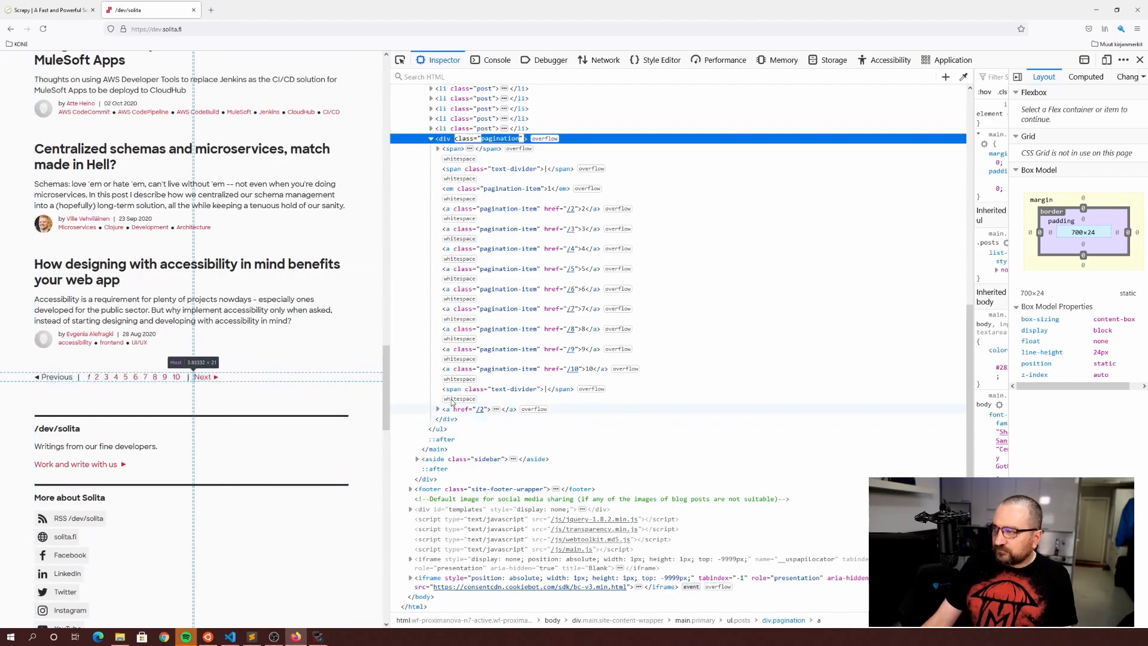
left_click(513, 328)
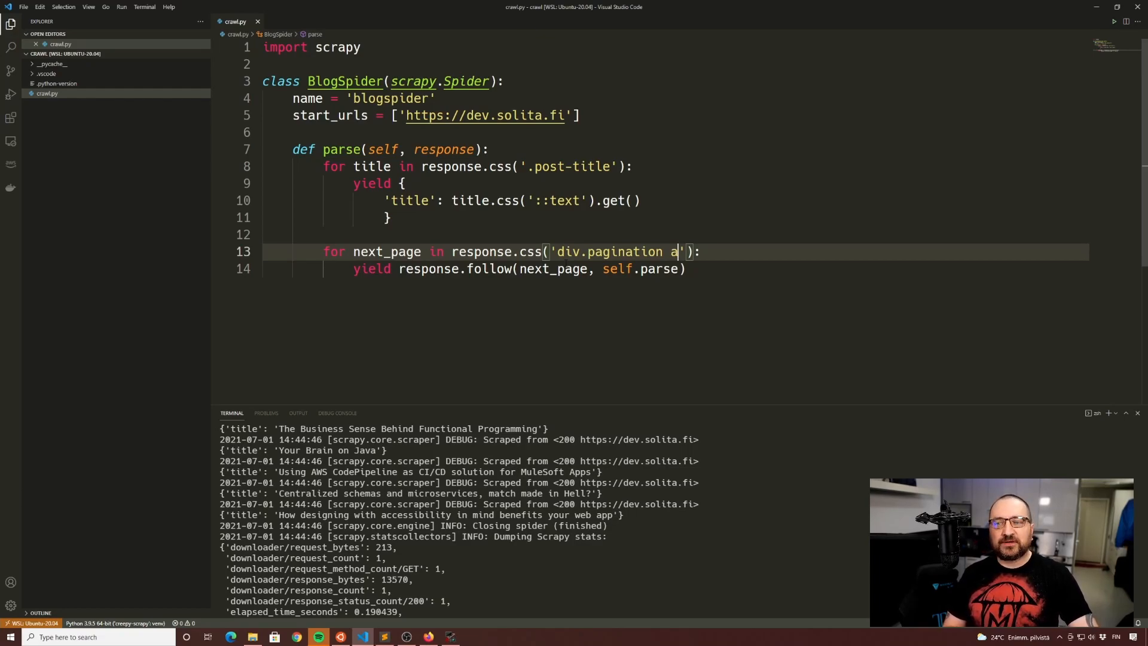
mouse_move(511, 436)
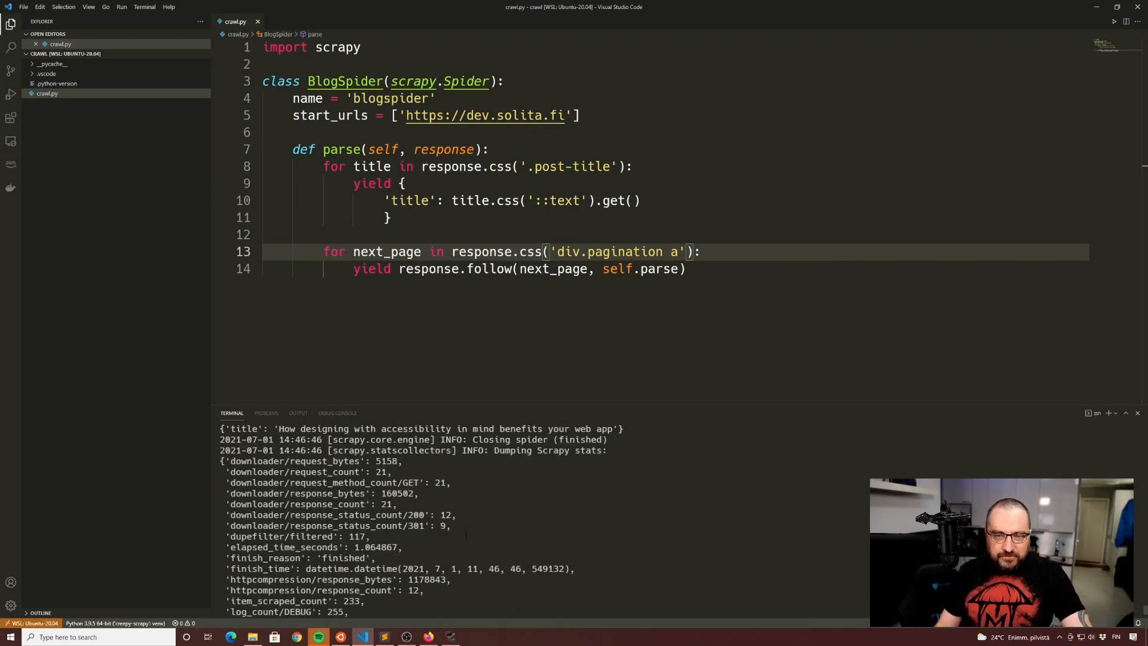
Review the 233-item crawl stats and add blank lines after the spider class.
scroll("down", 3)
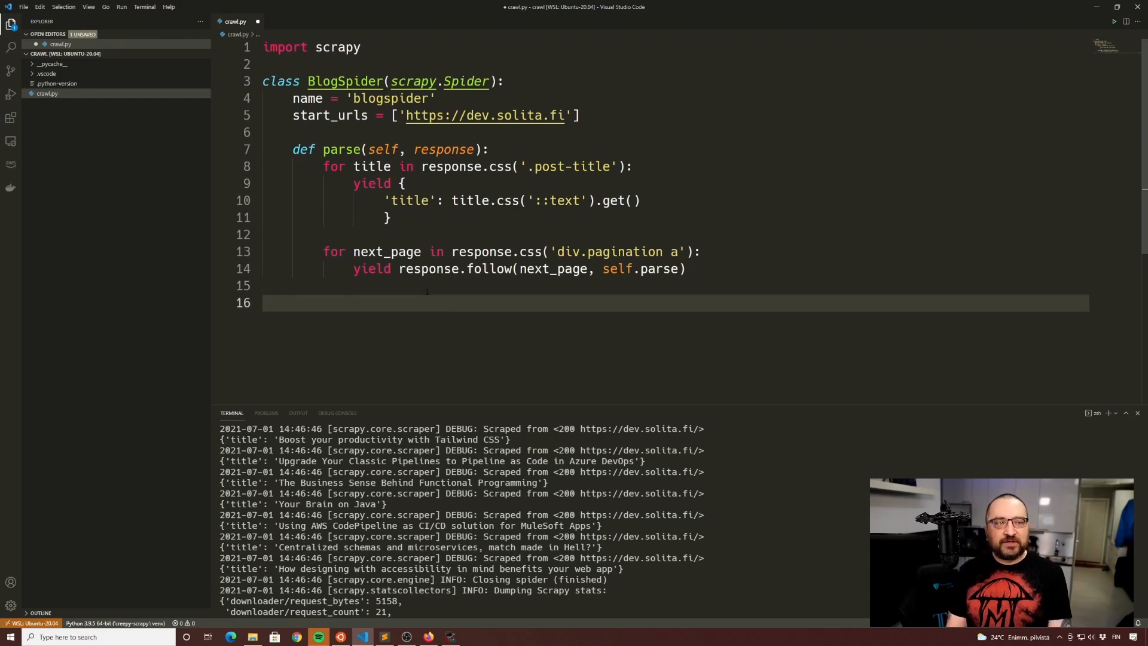
Add an if __name__ == "__main__" block assigning results = spider_results(), then start a def.
type("if __name__ ==")
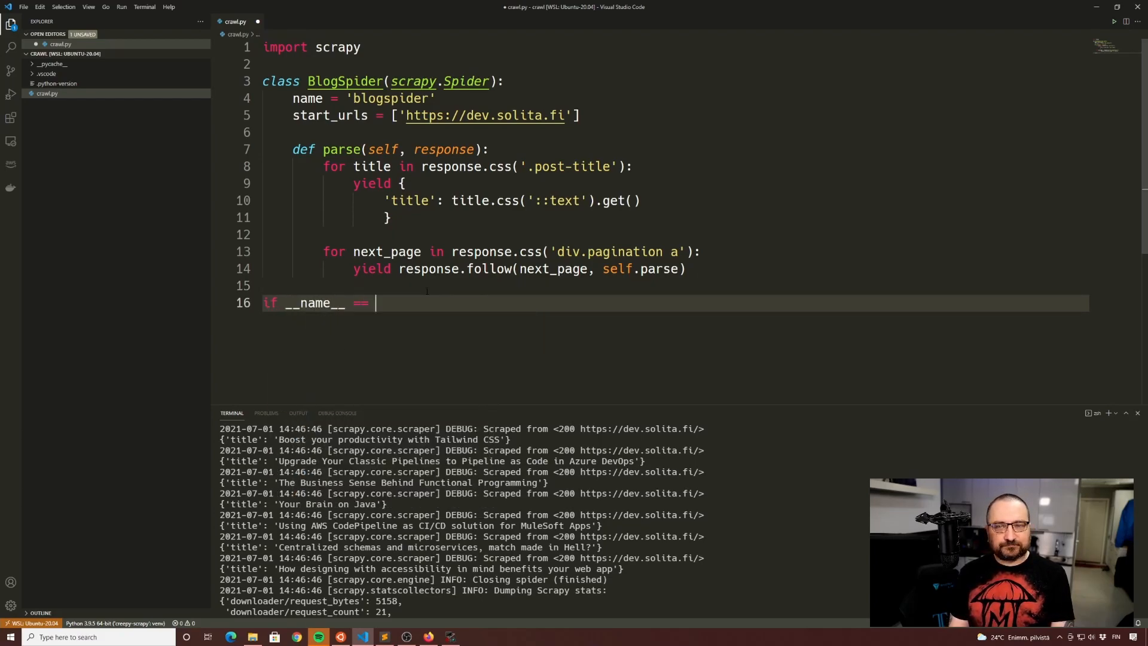
type("\"__main\"")
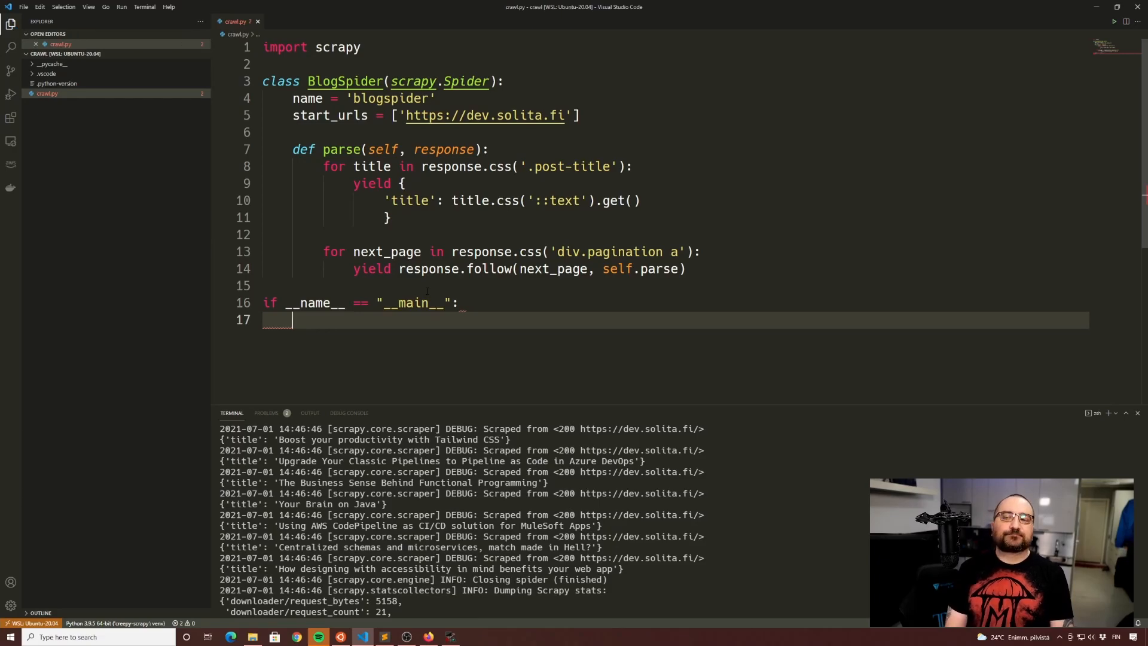
type("results =")
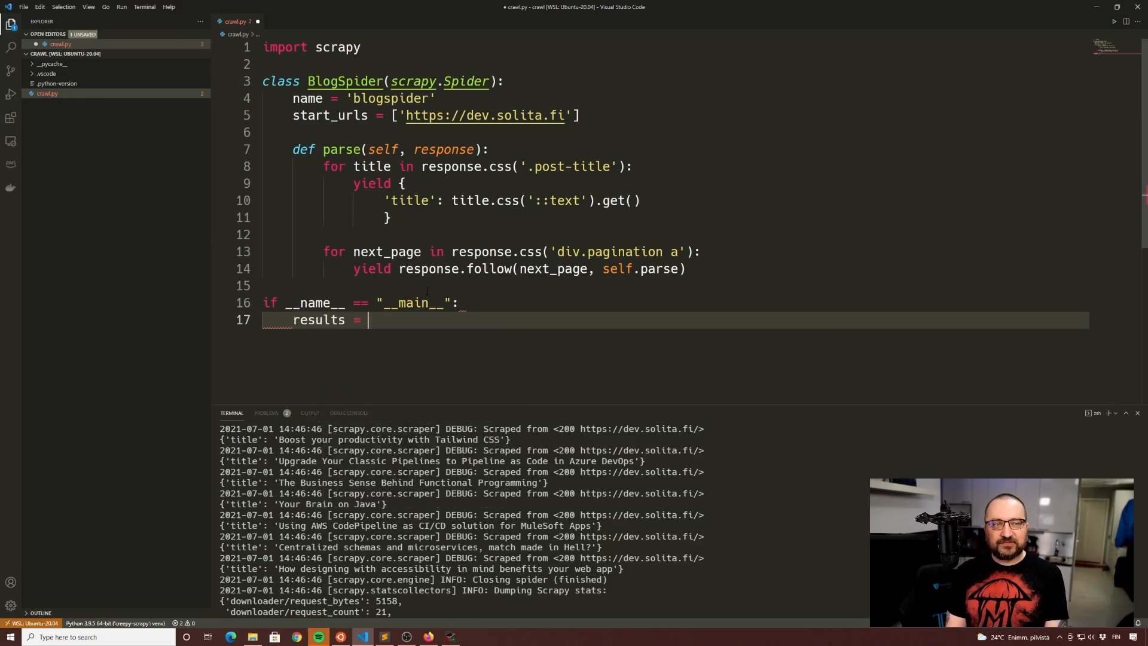
type("spider_ru")
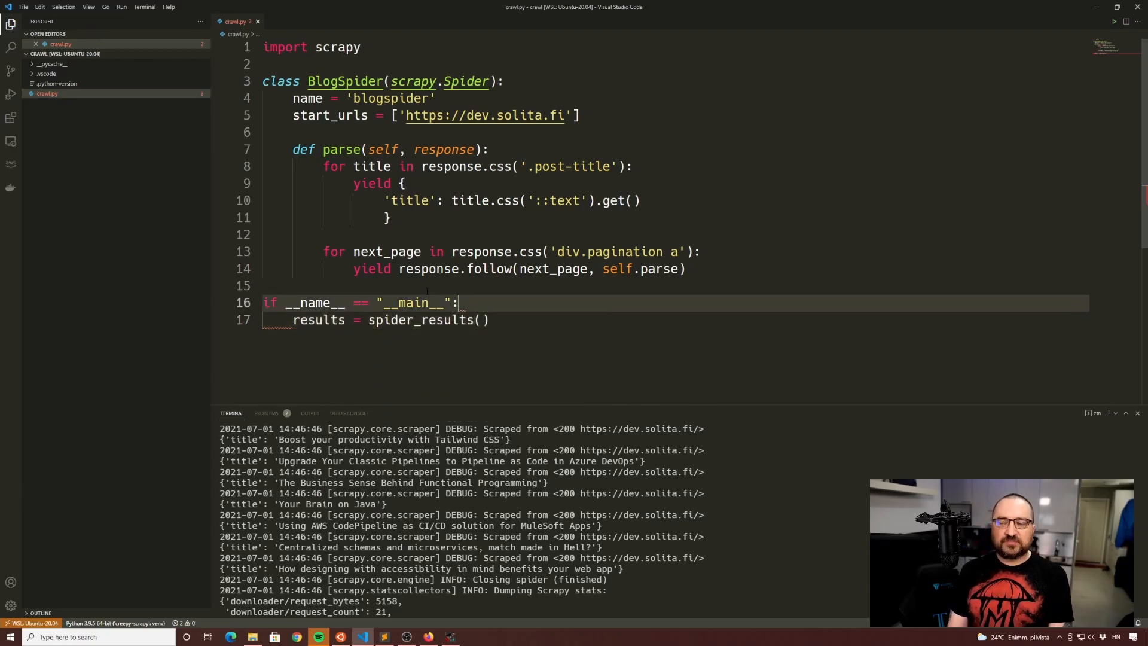
type("def")
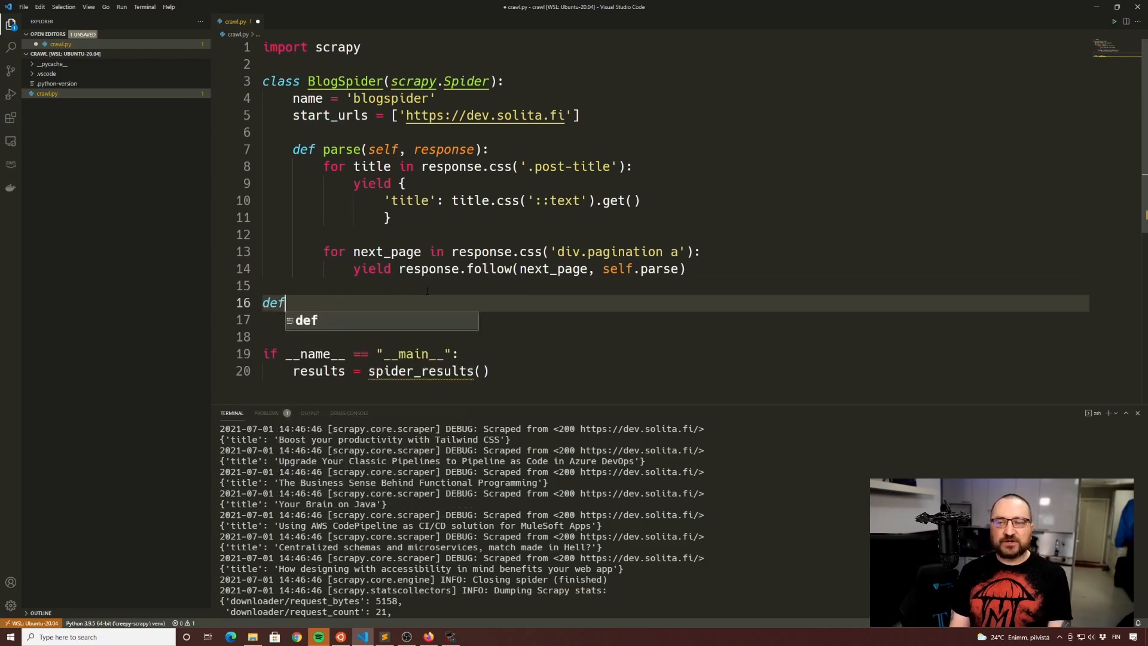
Write def spider_results(): that sets results = [] and returns results.
type("sp")
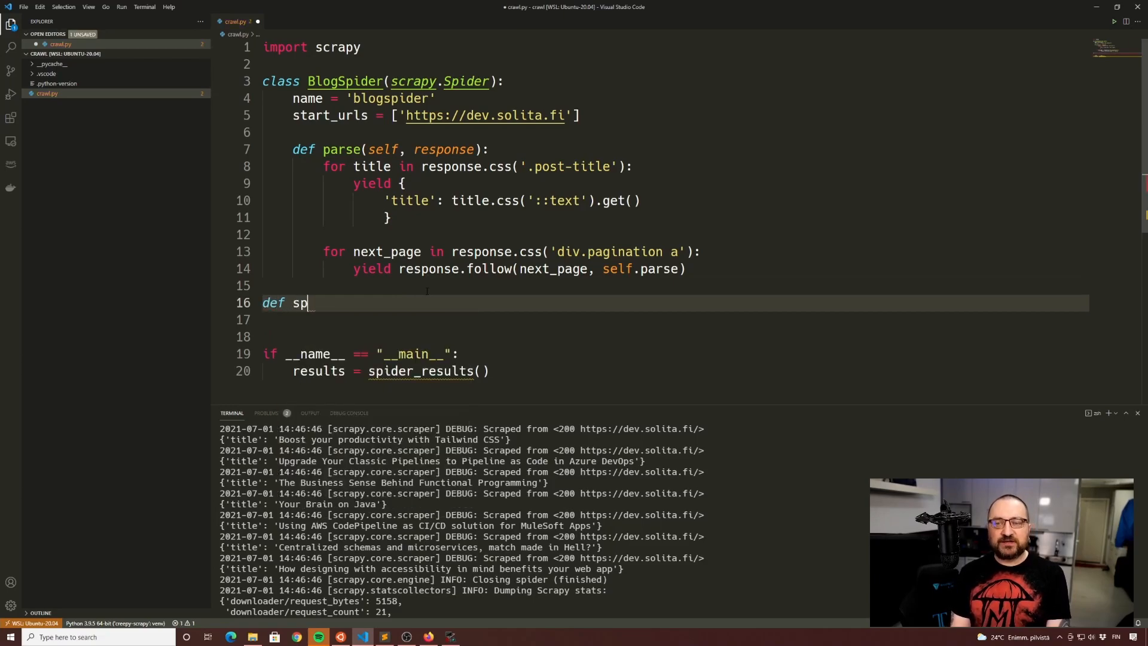
type("ider_results")
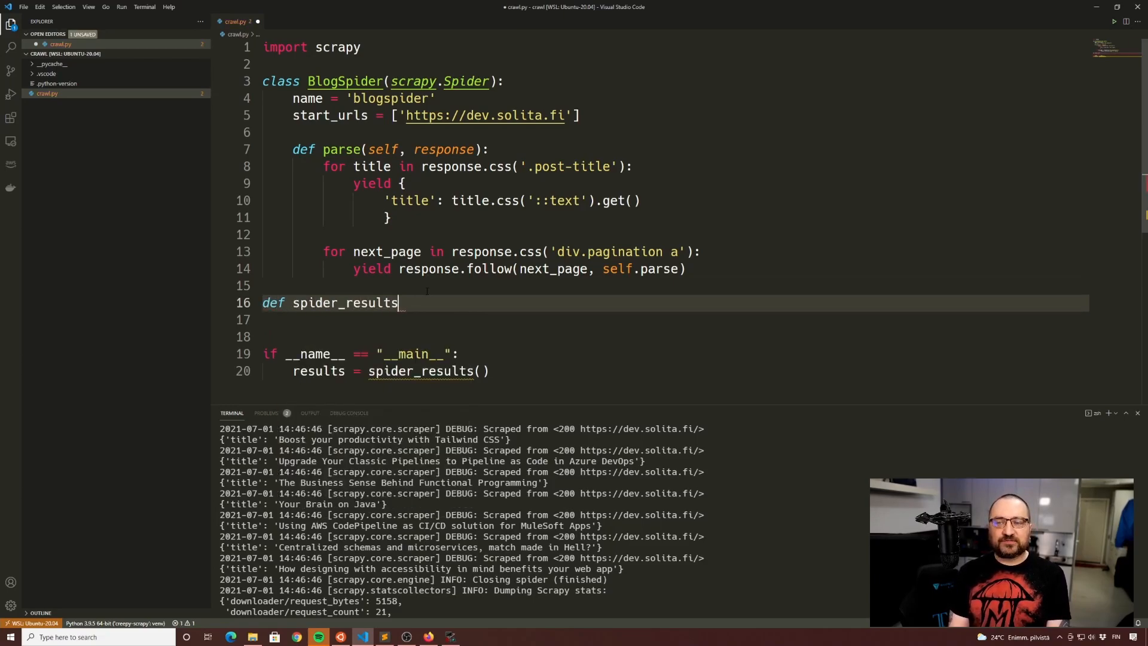
type("():")
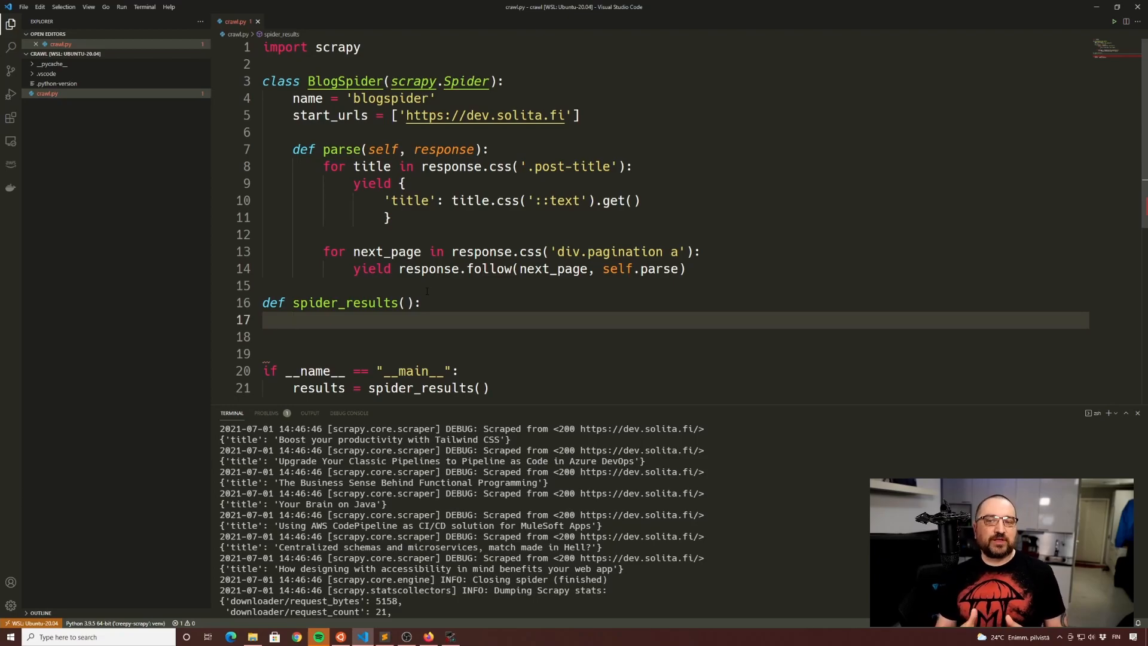
type("results =")
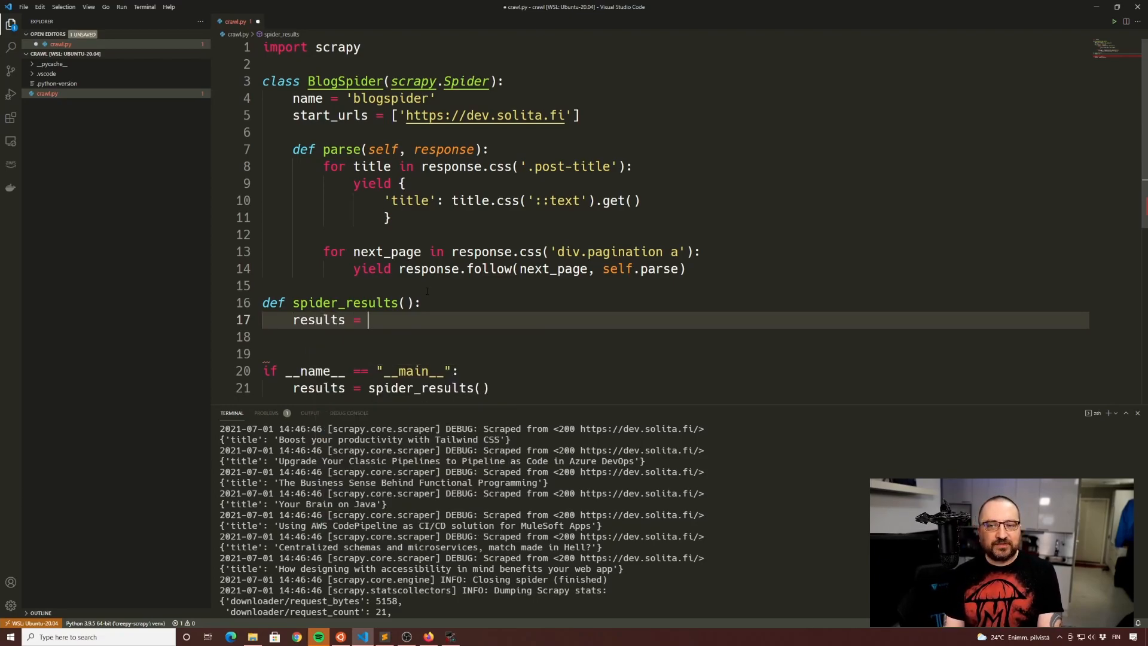
type("[]")
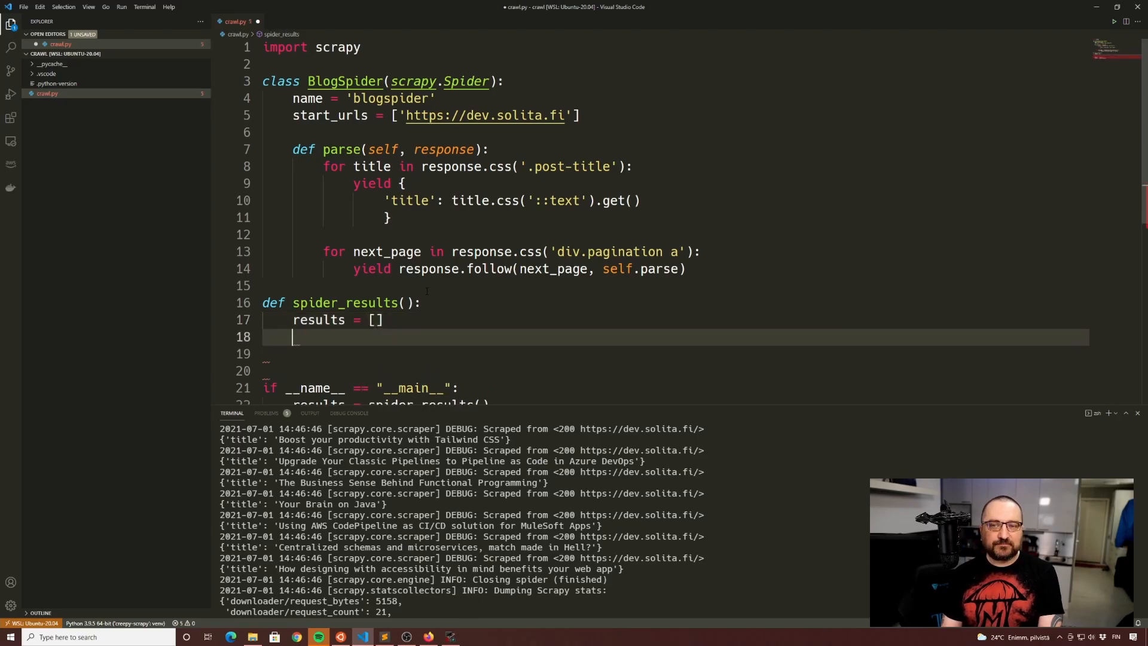
type("ret")
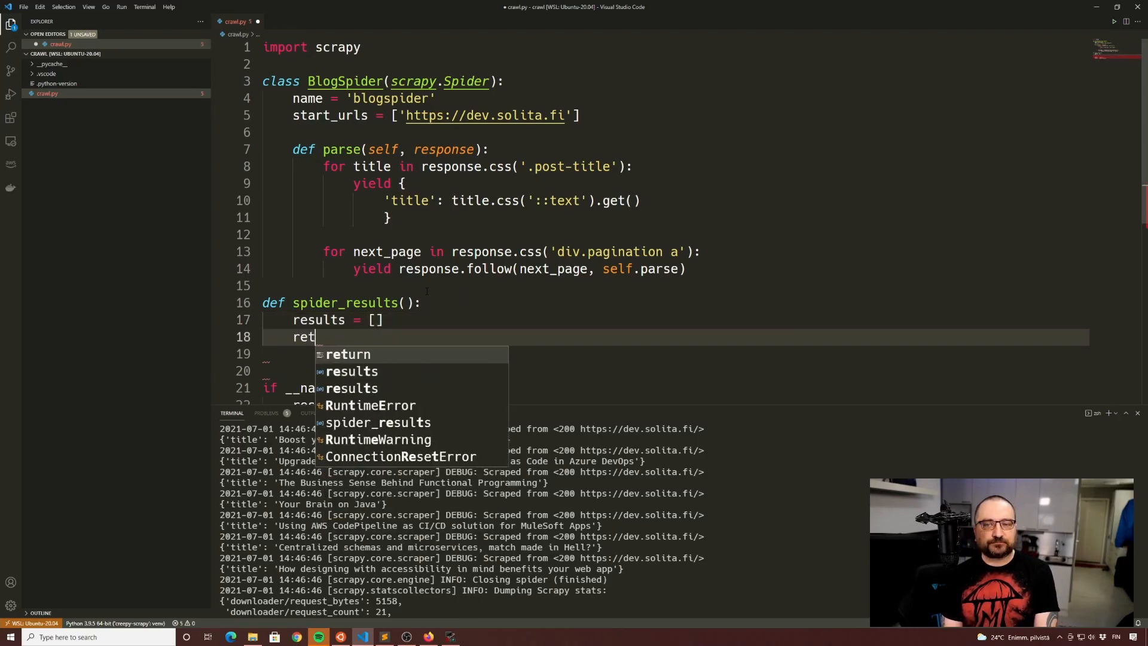
type("urn results")
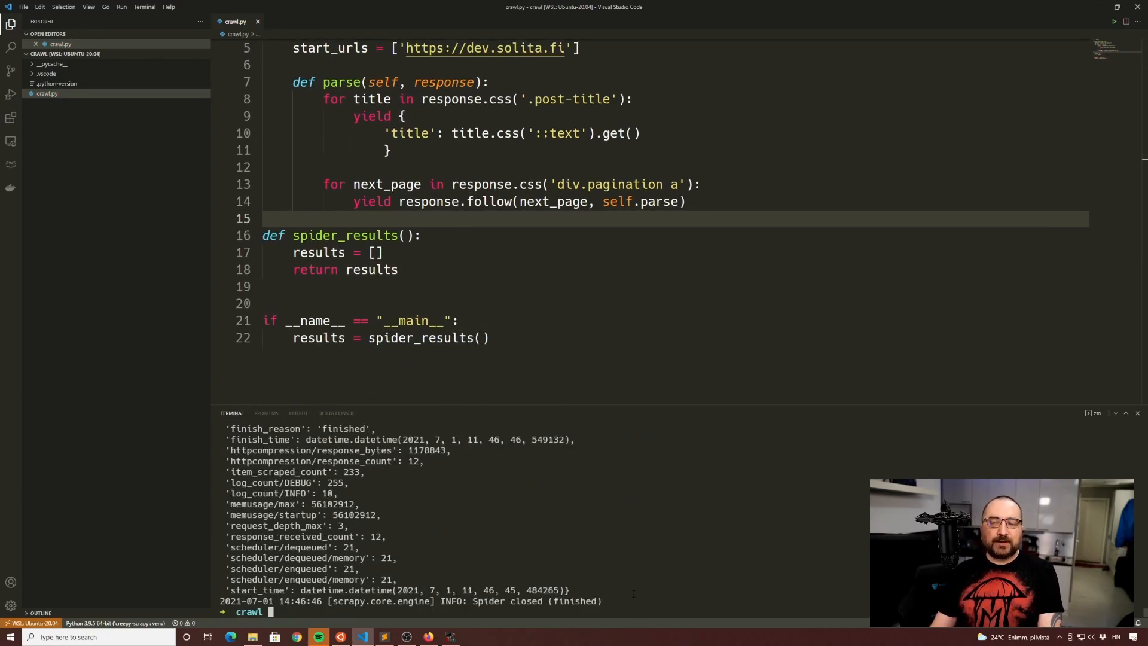
Run python crawl.py in the integrated terminal; it exits without output.
type("python crawl.py")
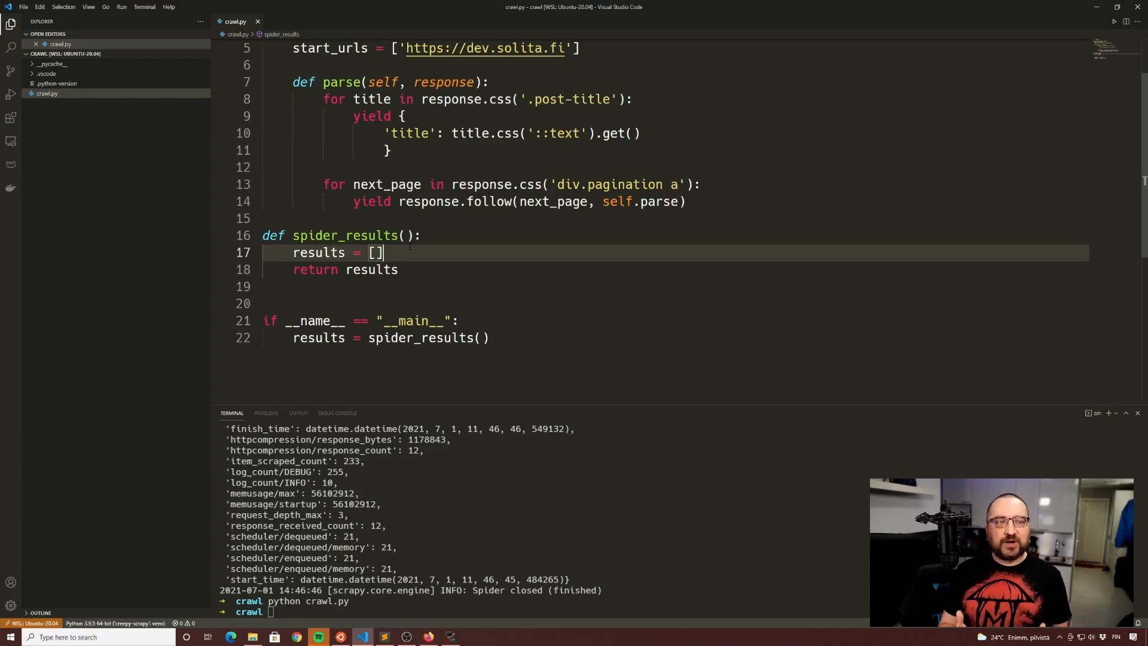
Add process = CrawlerProcess() in spider_results and import CrawlerProcess from scrapy.crawler.
type("process  =C")
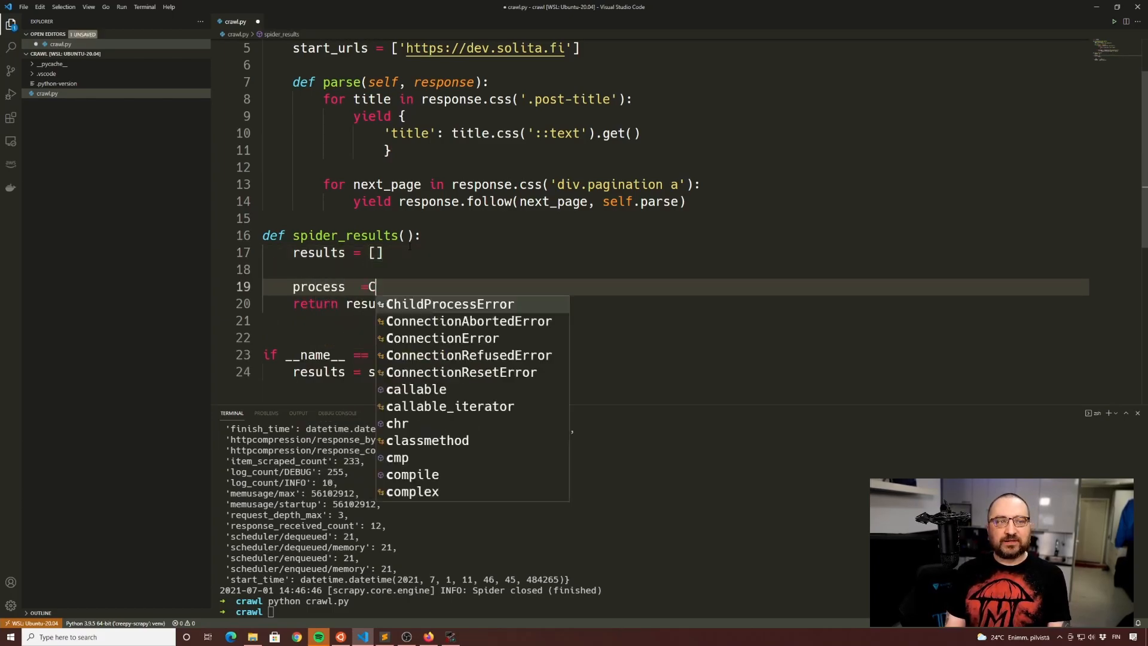
type("rawlerProces")
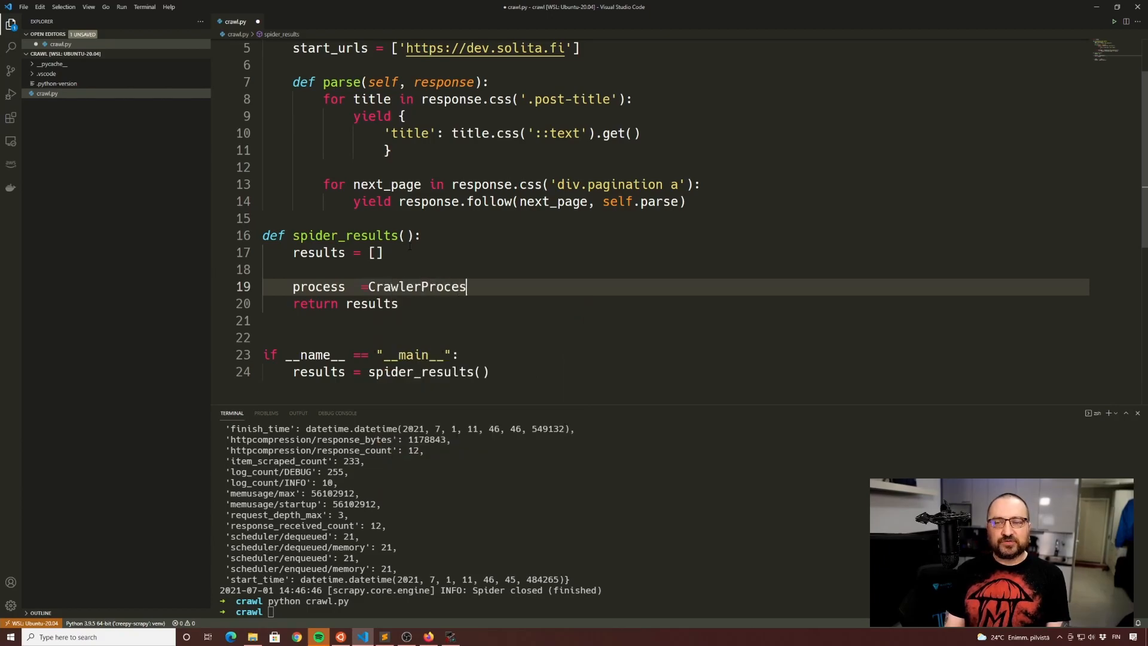
type("s()")
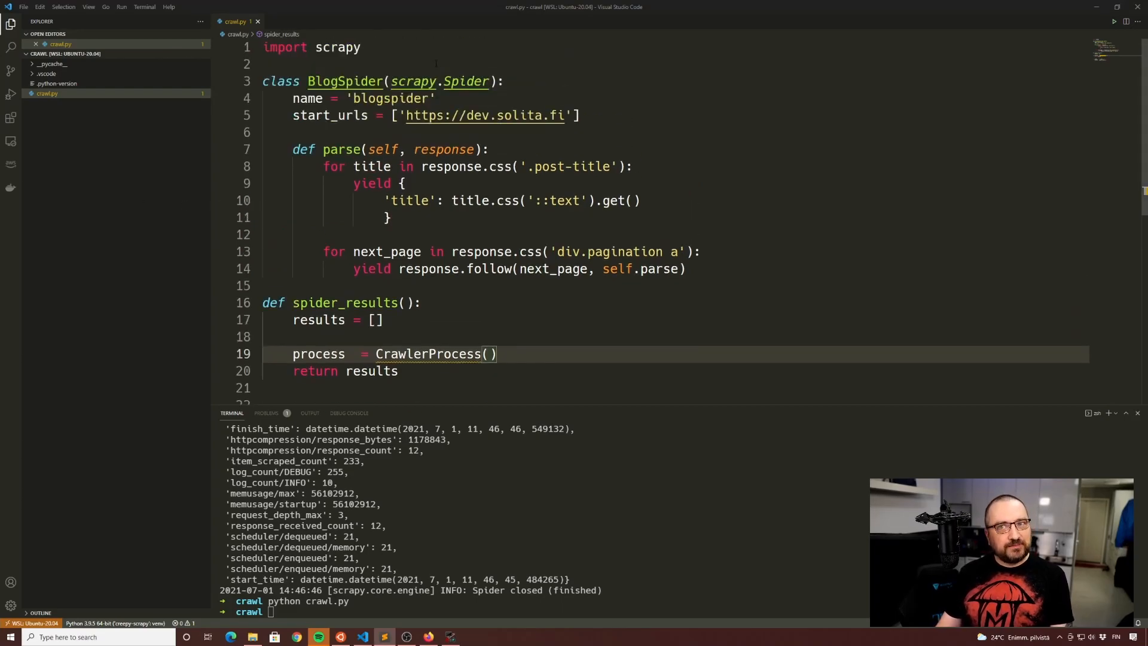
type("from scrapy.crawler import CrawlerProcess")
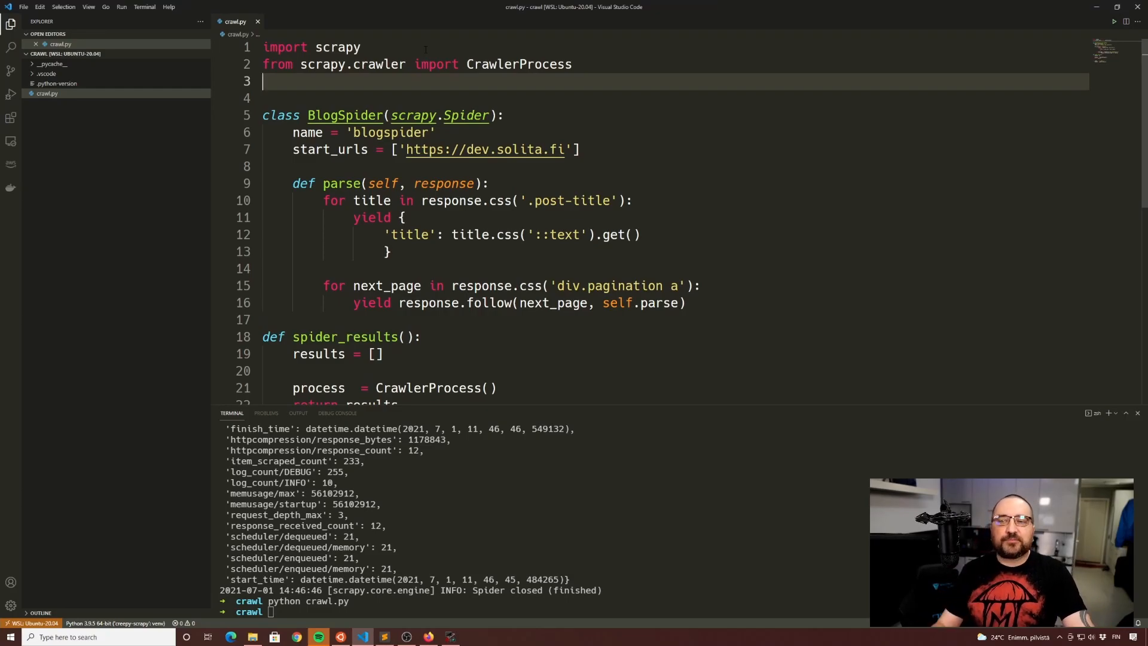
scroll("down", 3)
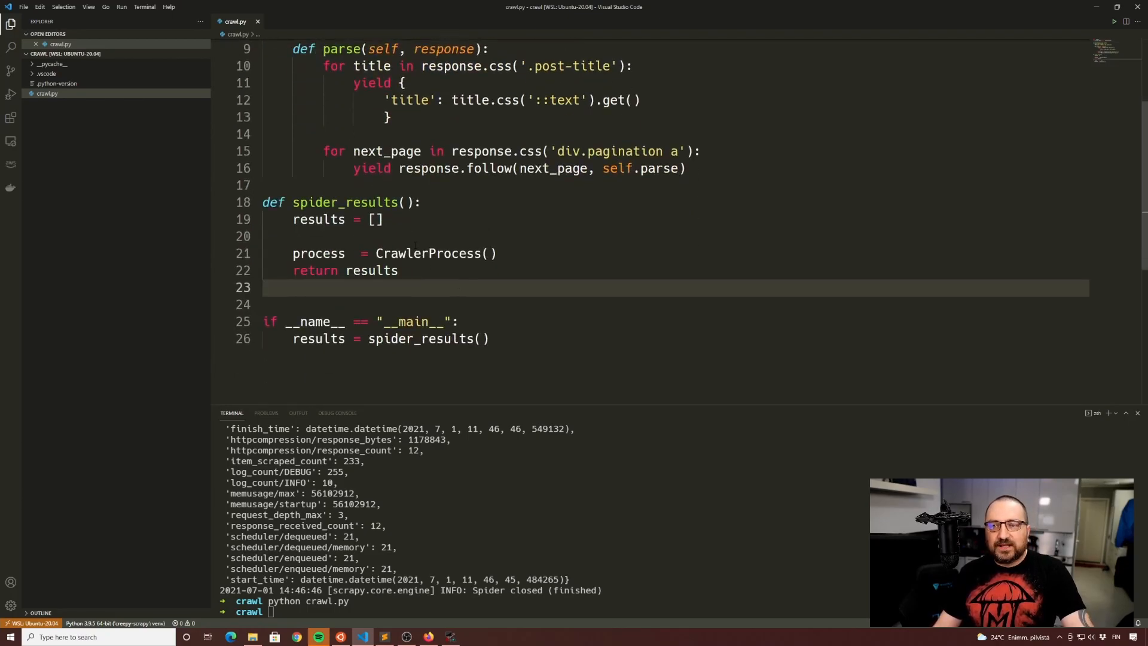
Add process.crawl(BlogSpider) and process.start(), save, and rerun so scraped titles print.
left_click(491, 254)
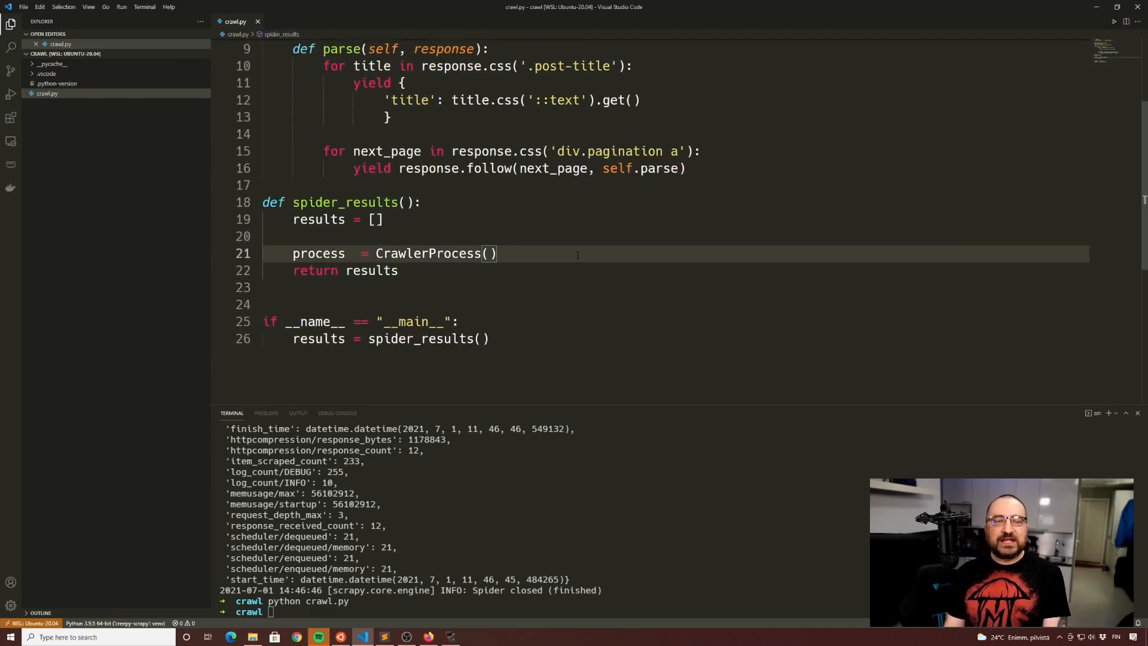
type("process.crawl(B")
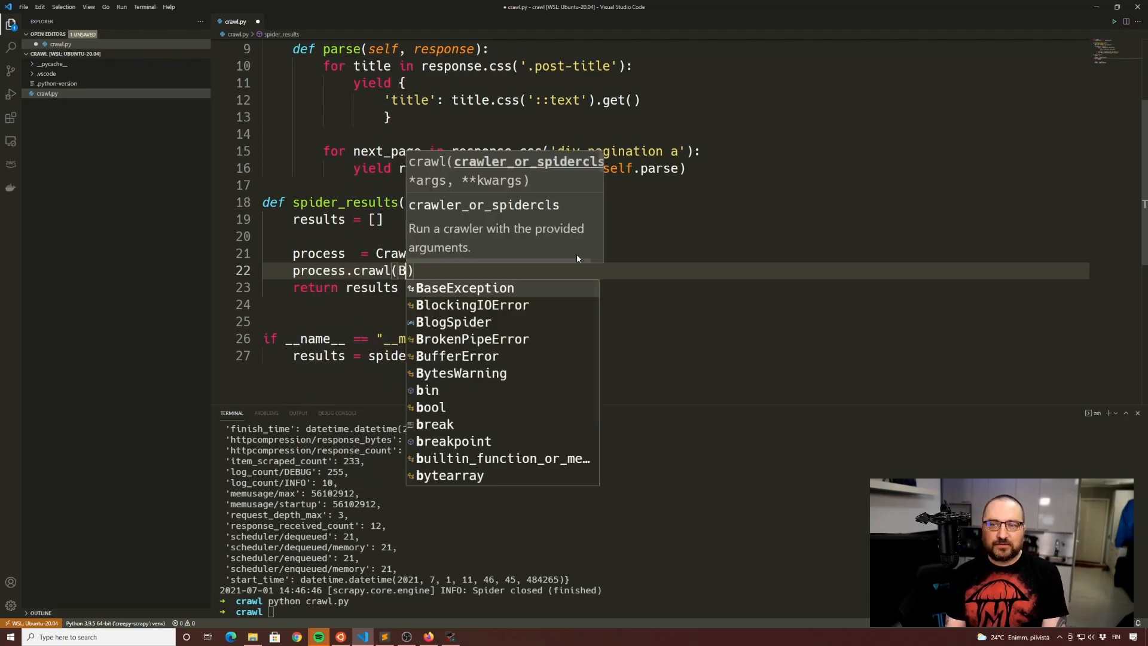
type("logSpider")
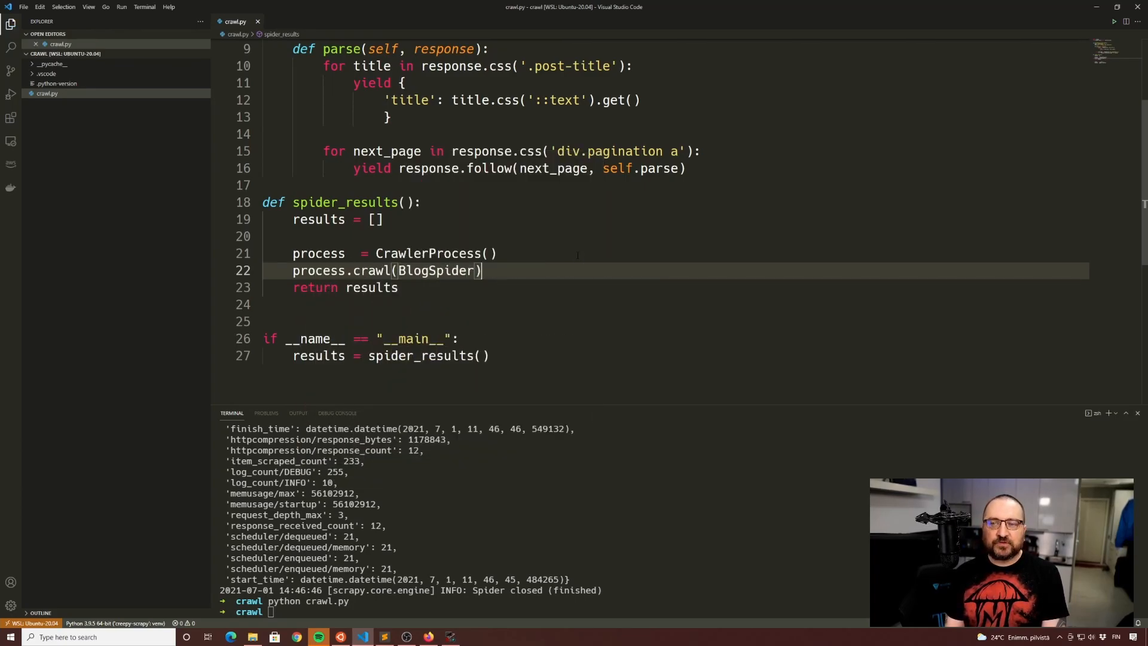
key("Enter")
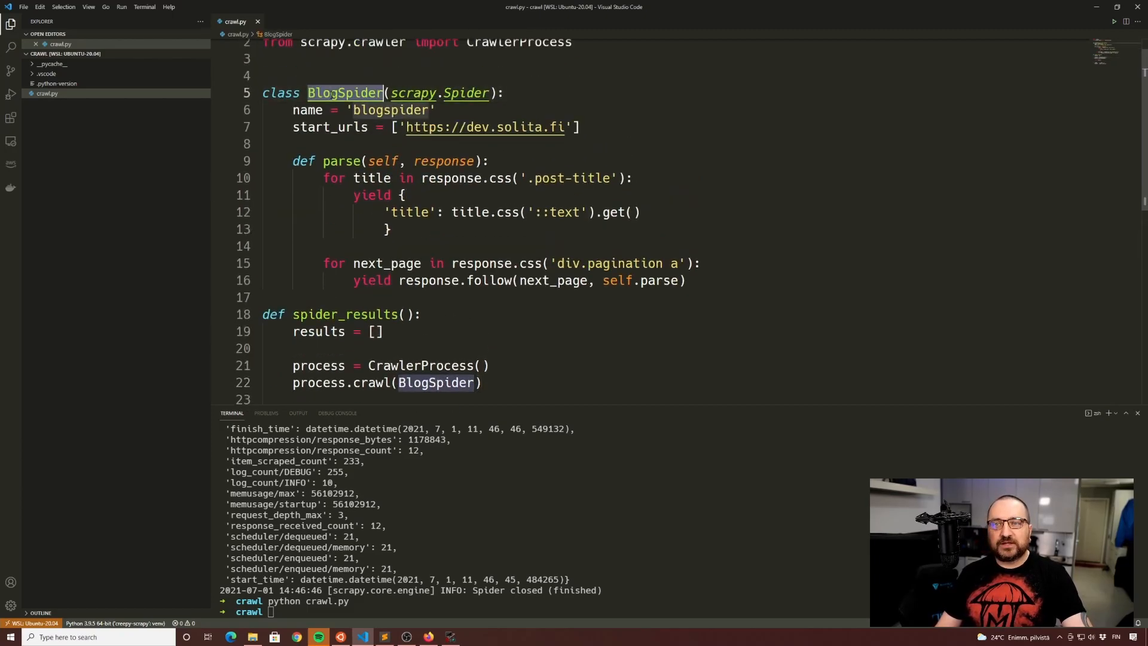
scroll("down", 3)
type("process.re")
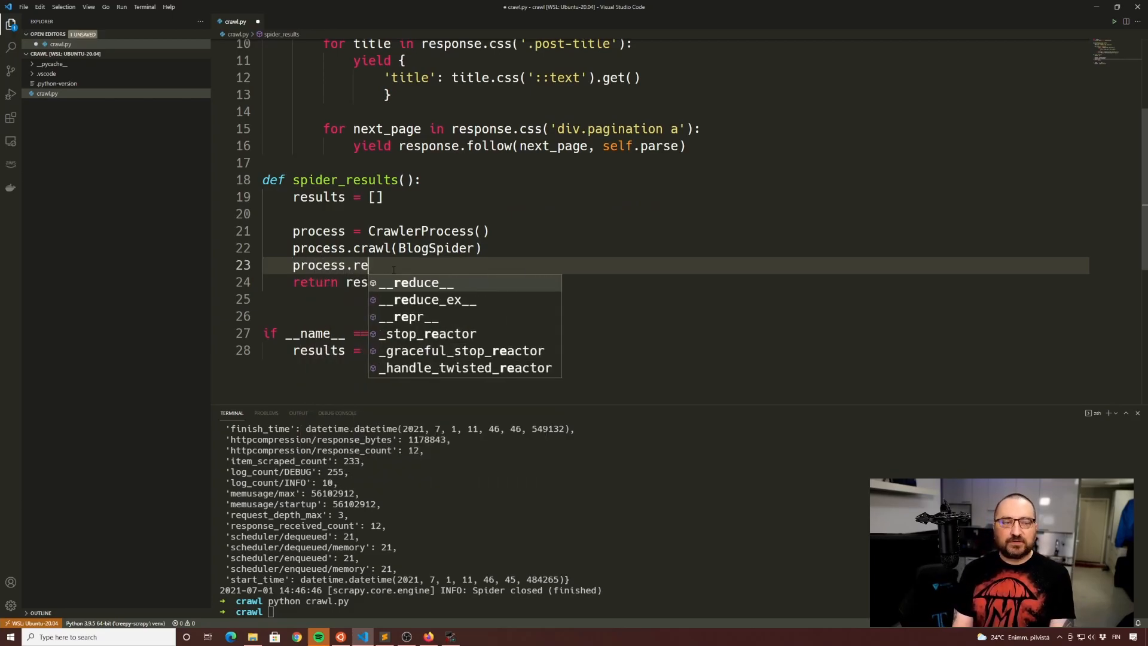
type("start(")
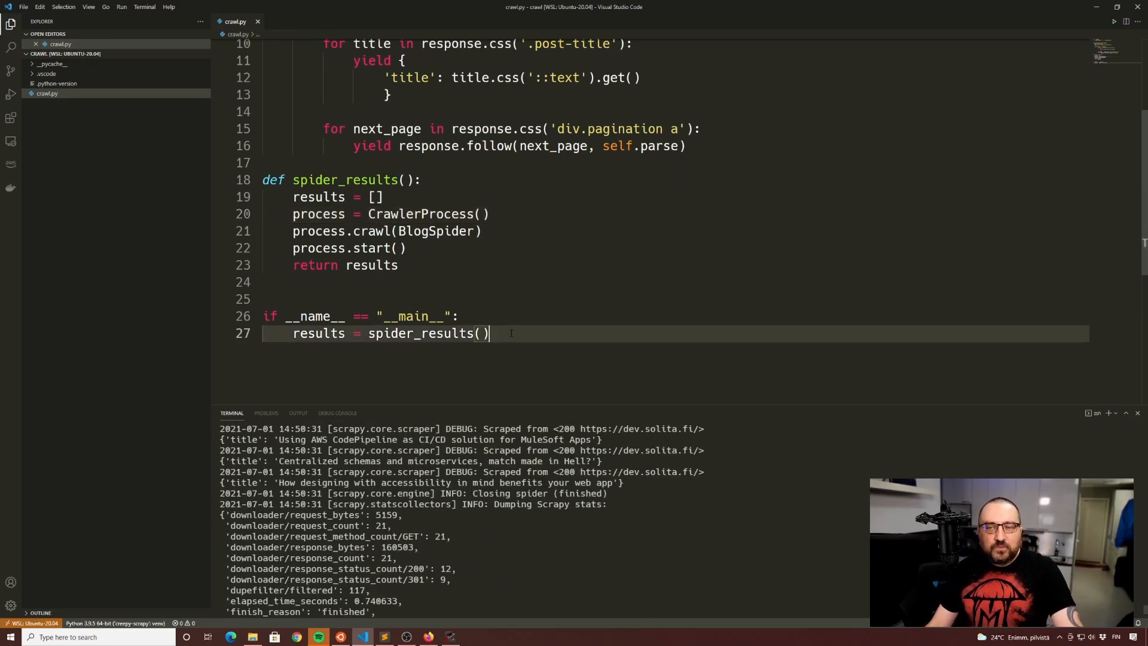
Add print(results) under the main block.
type("print")
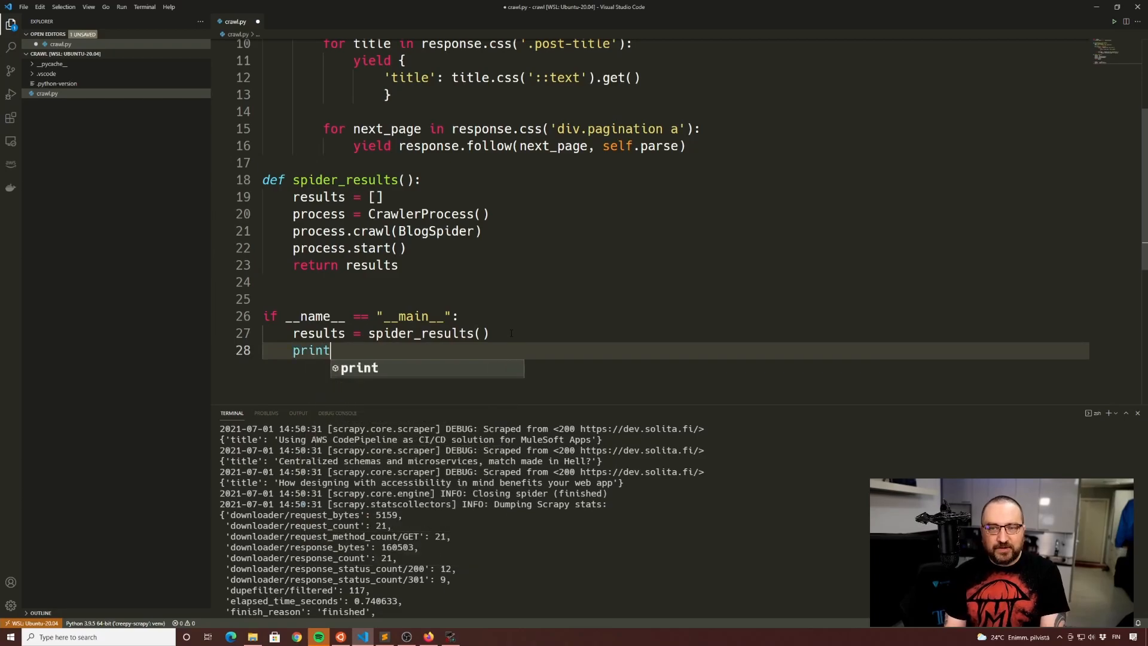
type("(results)")
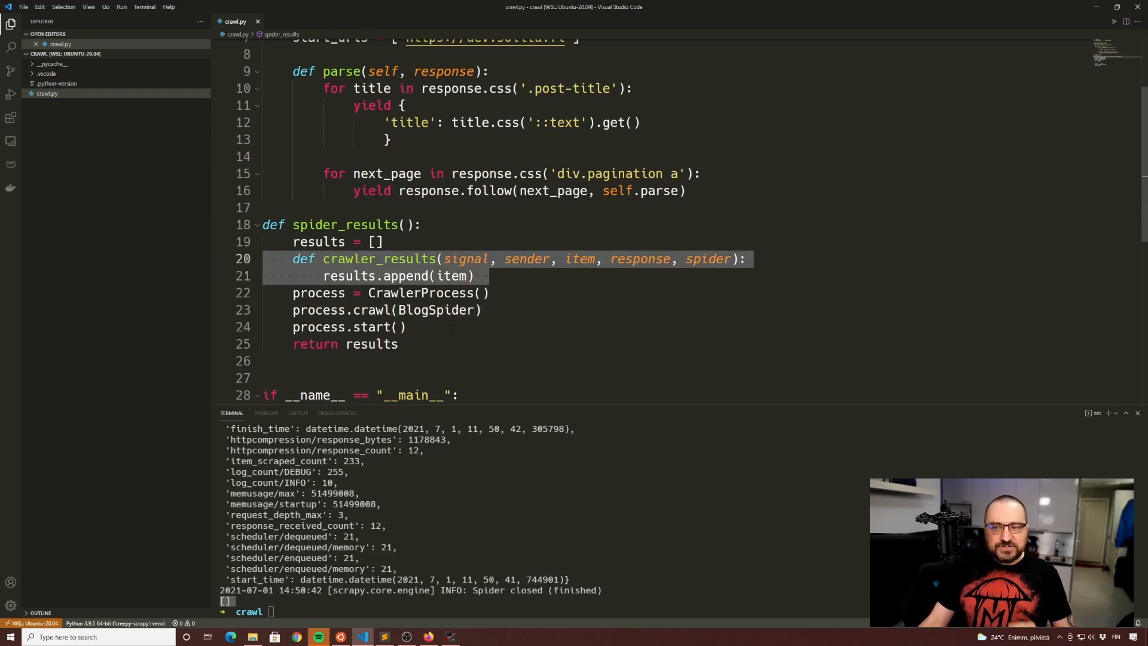
Connect crawler_results via dispatcher.connect(..., signal=signals.item_scraped) and import dispatcher from scrapy.signalmanager.
left_click(407, 326)
type("dispatcher.connect(crawler_results, signal=signals.item_scraped)")
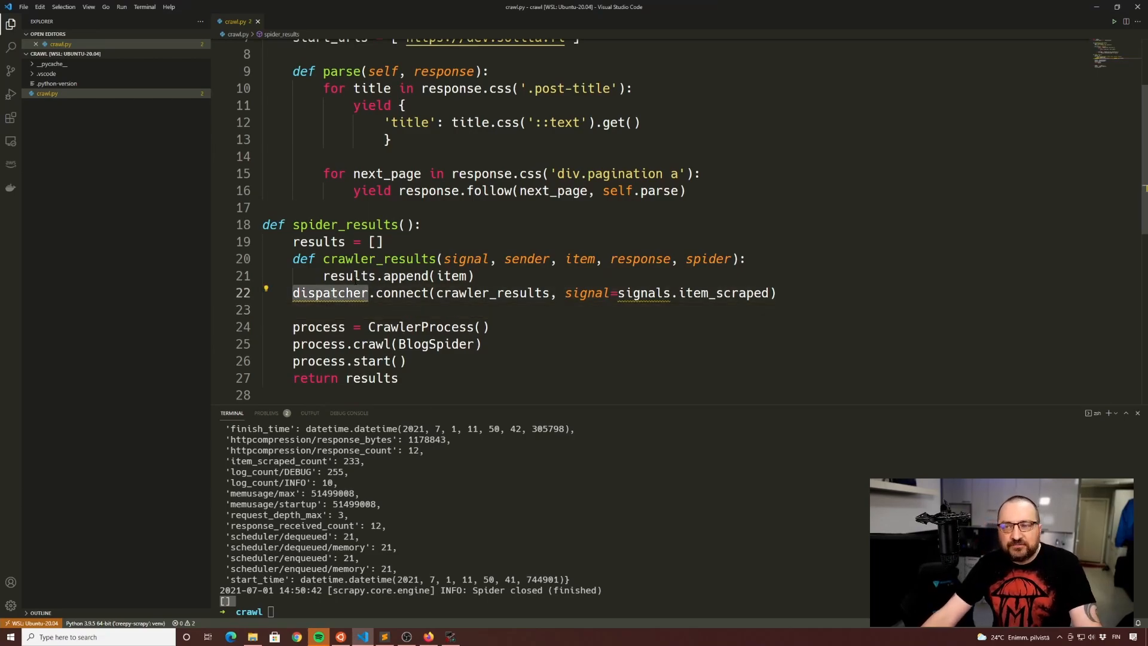
double_click(643, 291)
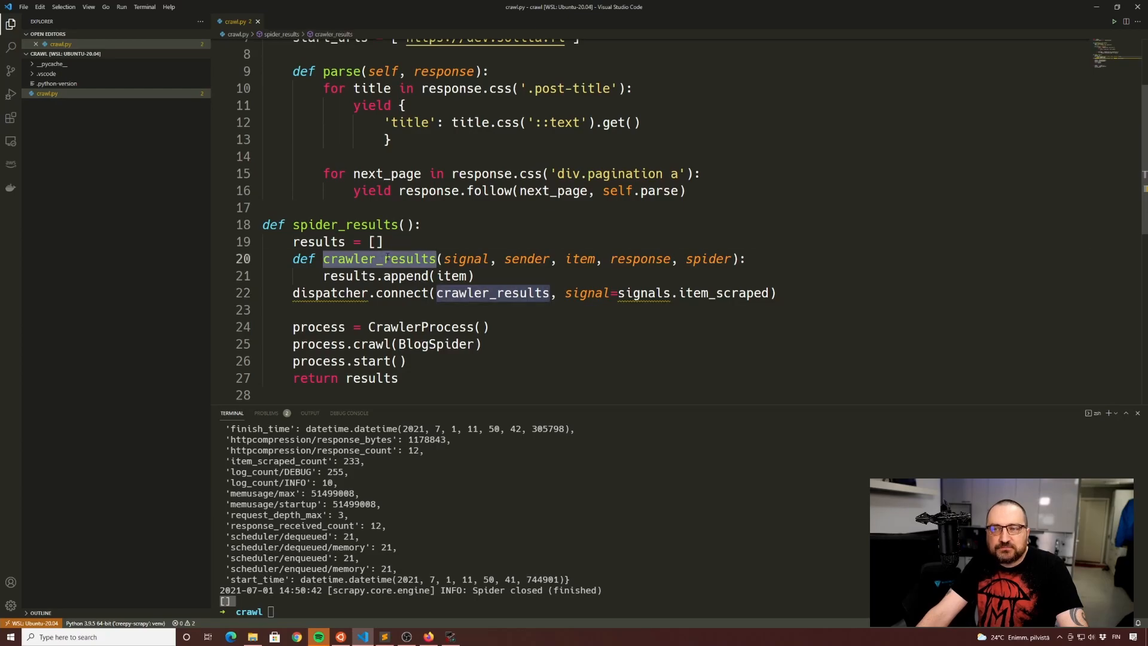
left_click(580, 259)
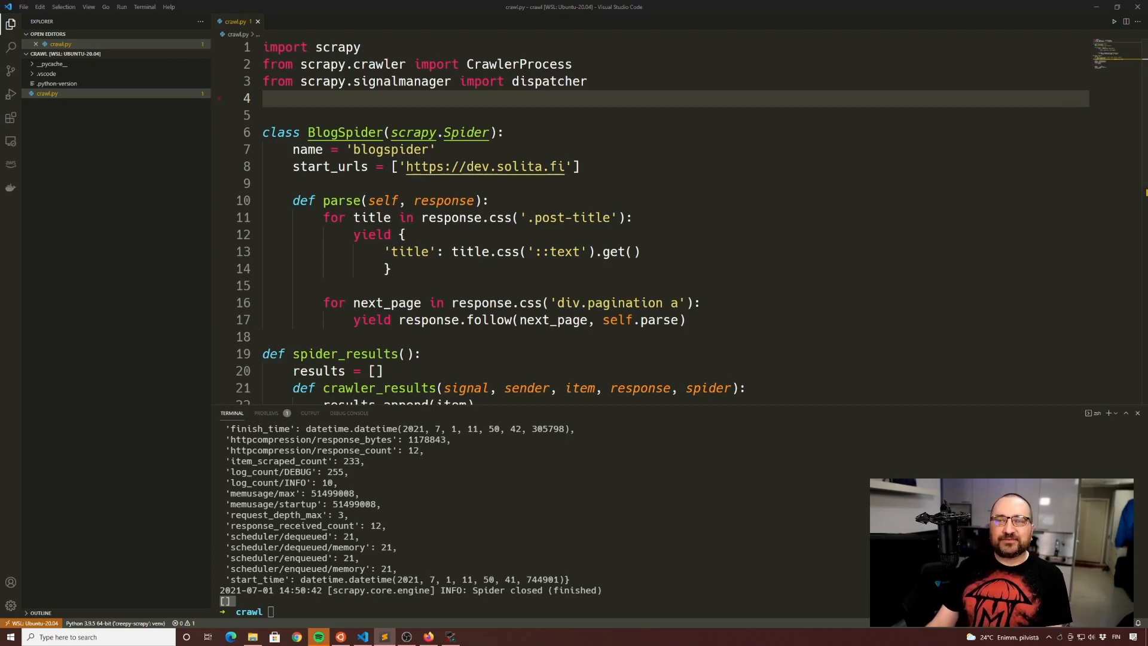
Add from scrapy import signals, save, and rerun so scraped titles log in the terminal.
type("from scrapy import signals")
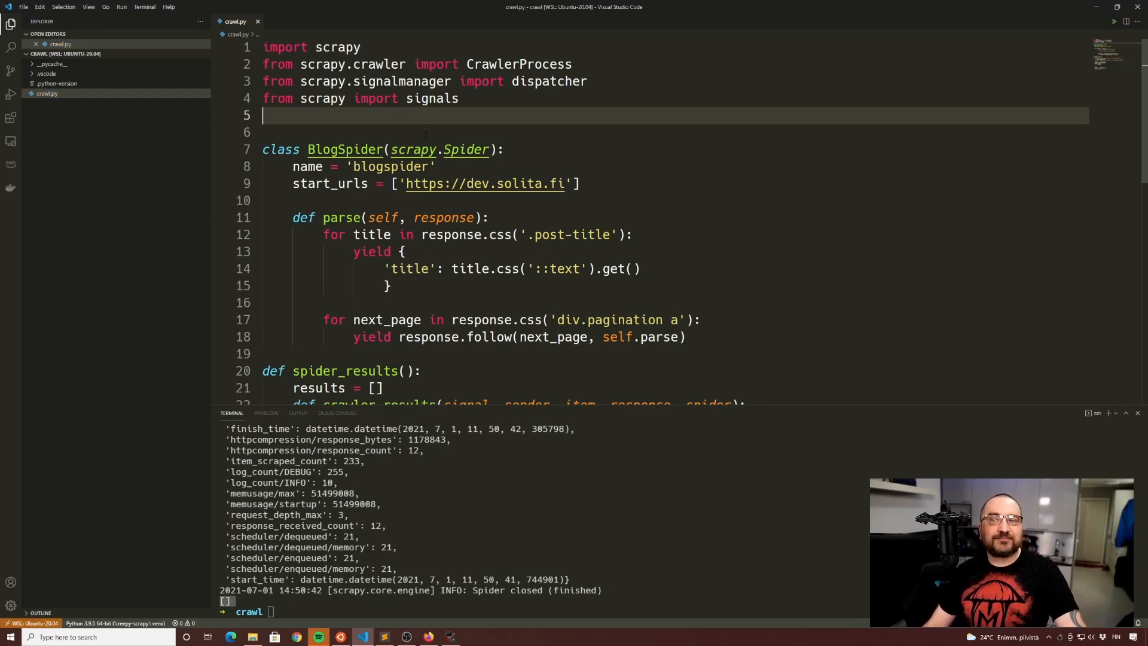
scroll("down", 3)
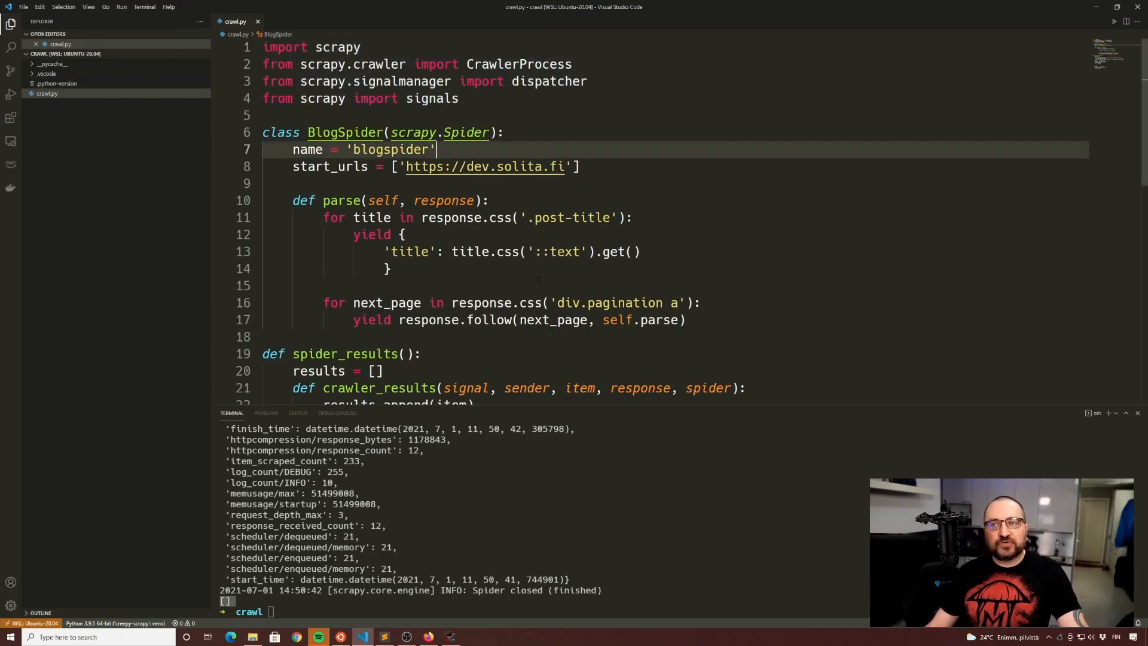
scroll("down", 3)
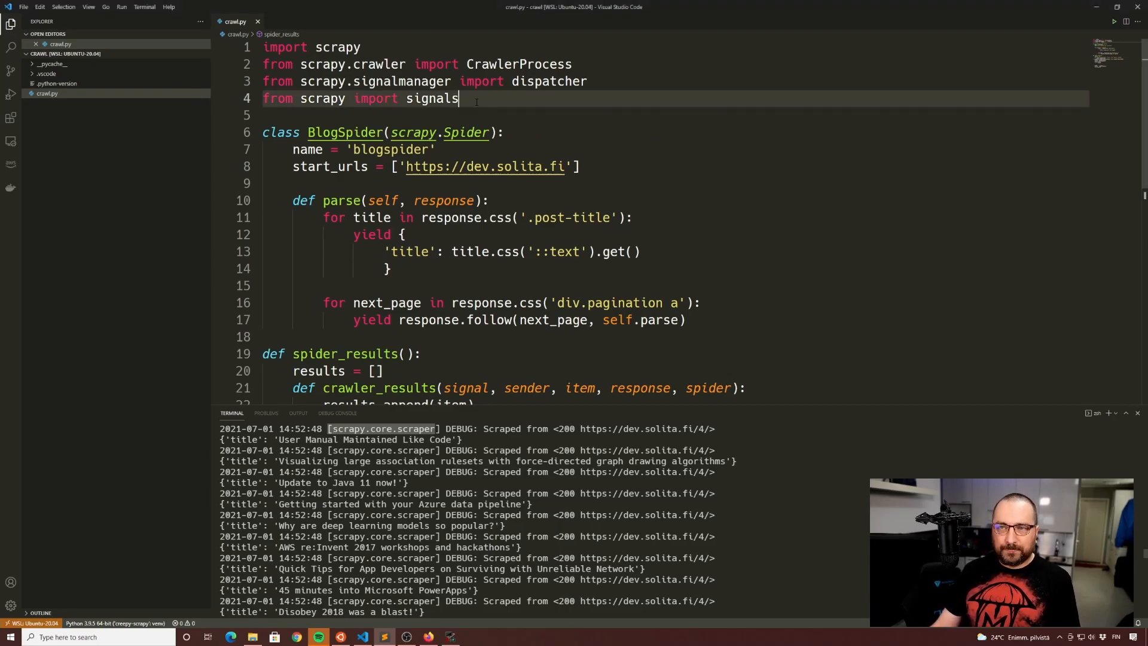
Add import logging and logging.getLogger('scrapy').propagate = False so only the results list prints.
type("import logging")
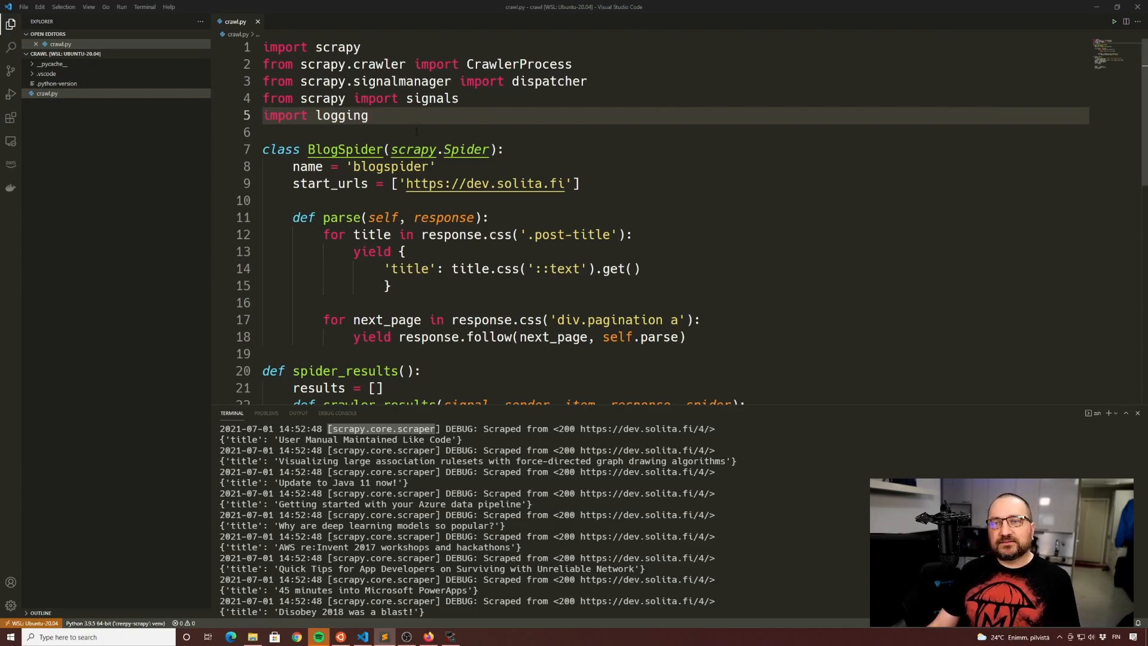
type("logging.getLogger('scrapy').propagate = False")
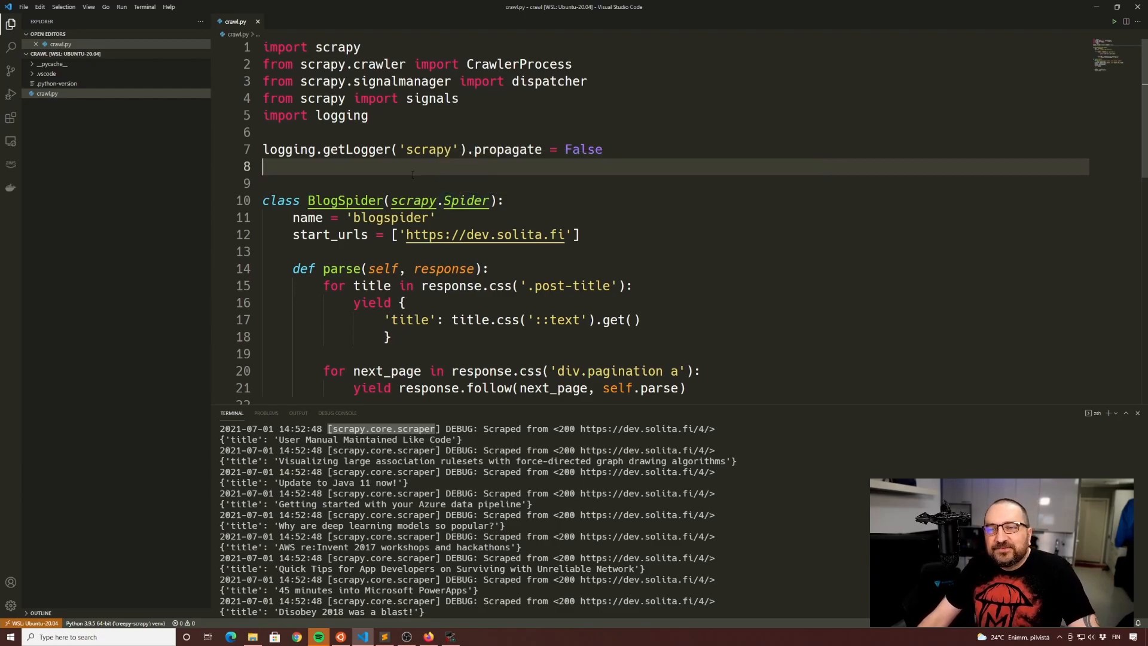
double_click(507, 150)
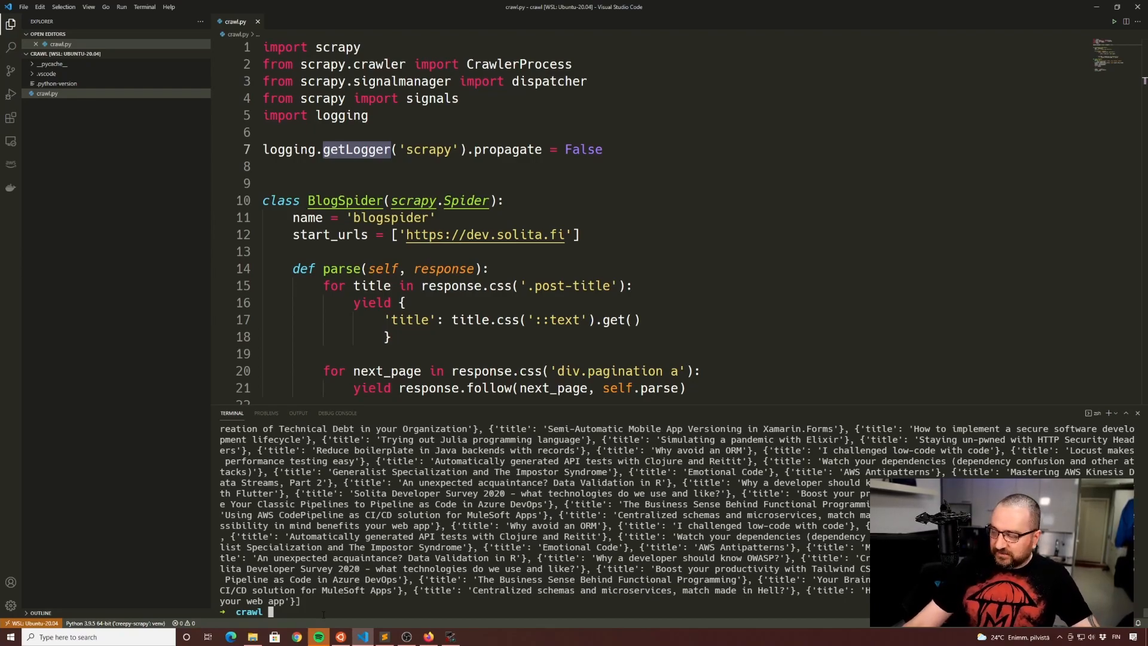
scroll("down", 3)
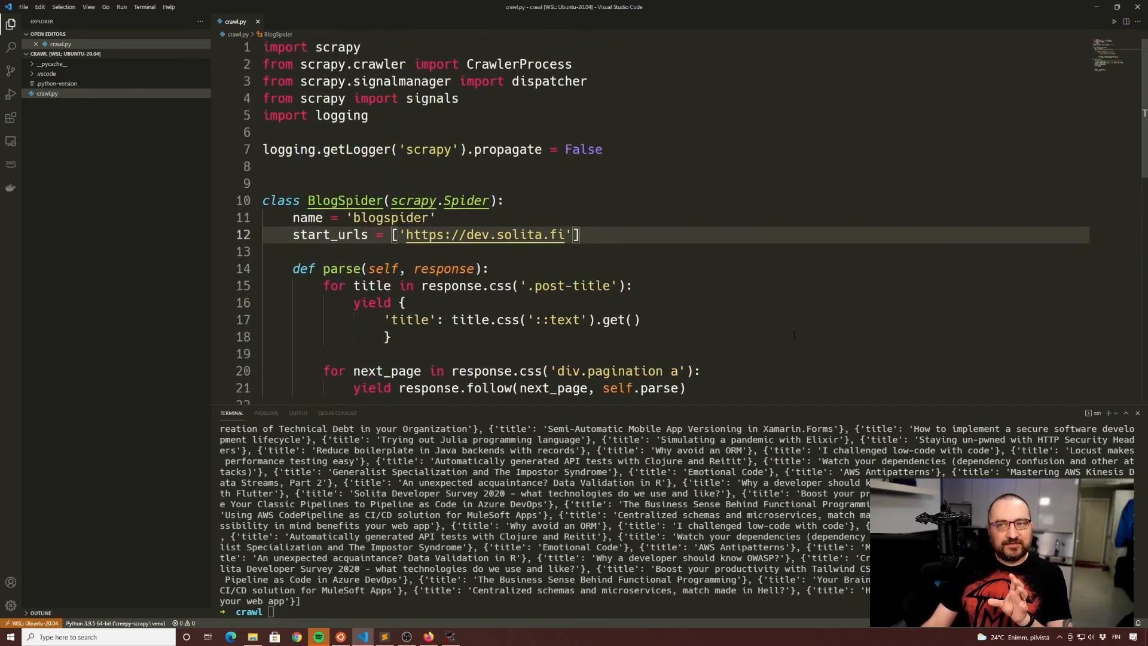
scroll("down", 3)
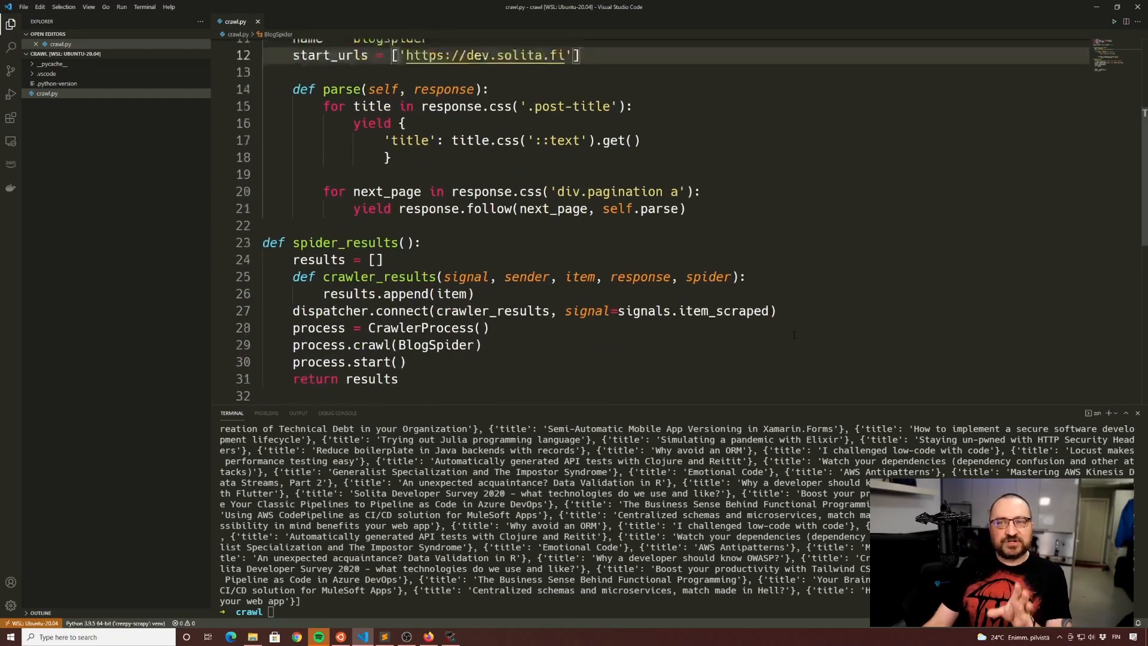